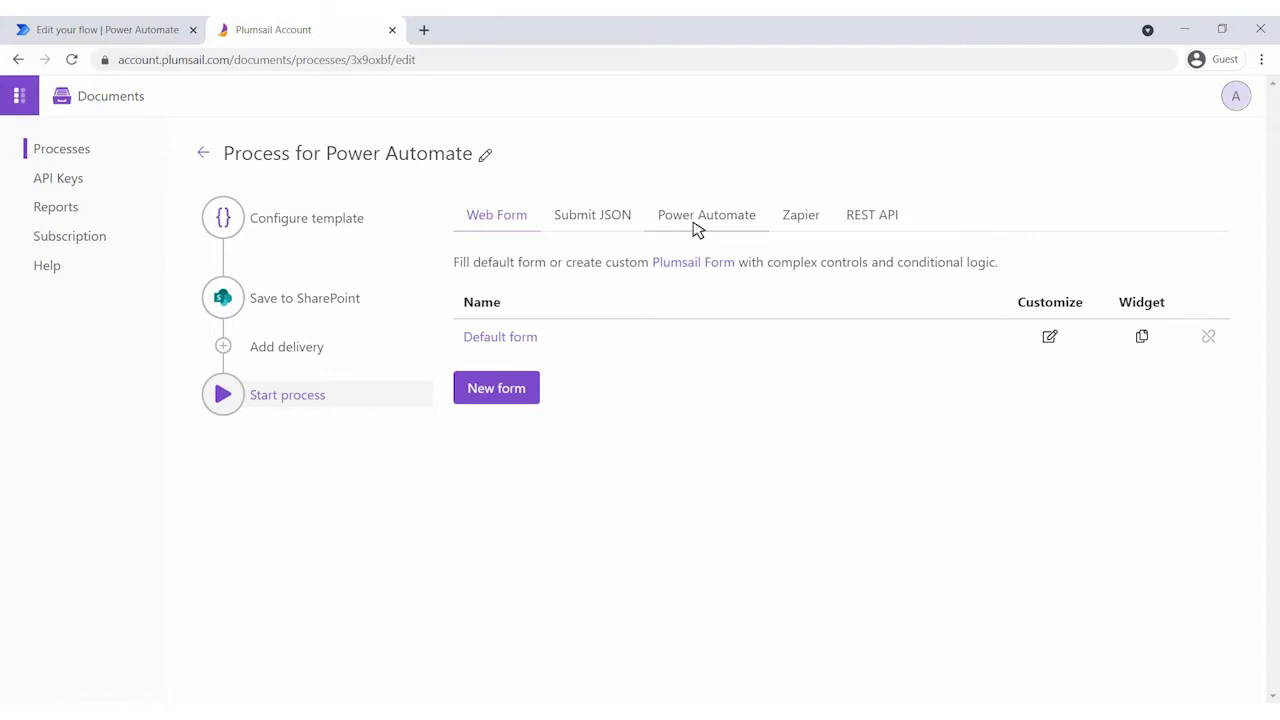
# Step: Show the Power Automate options in the process's Start process step
pyautogui.click(706, 214)
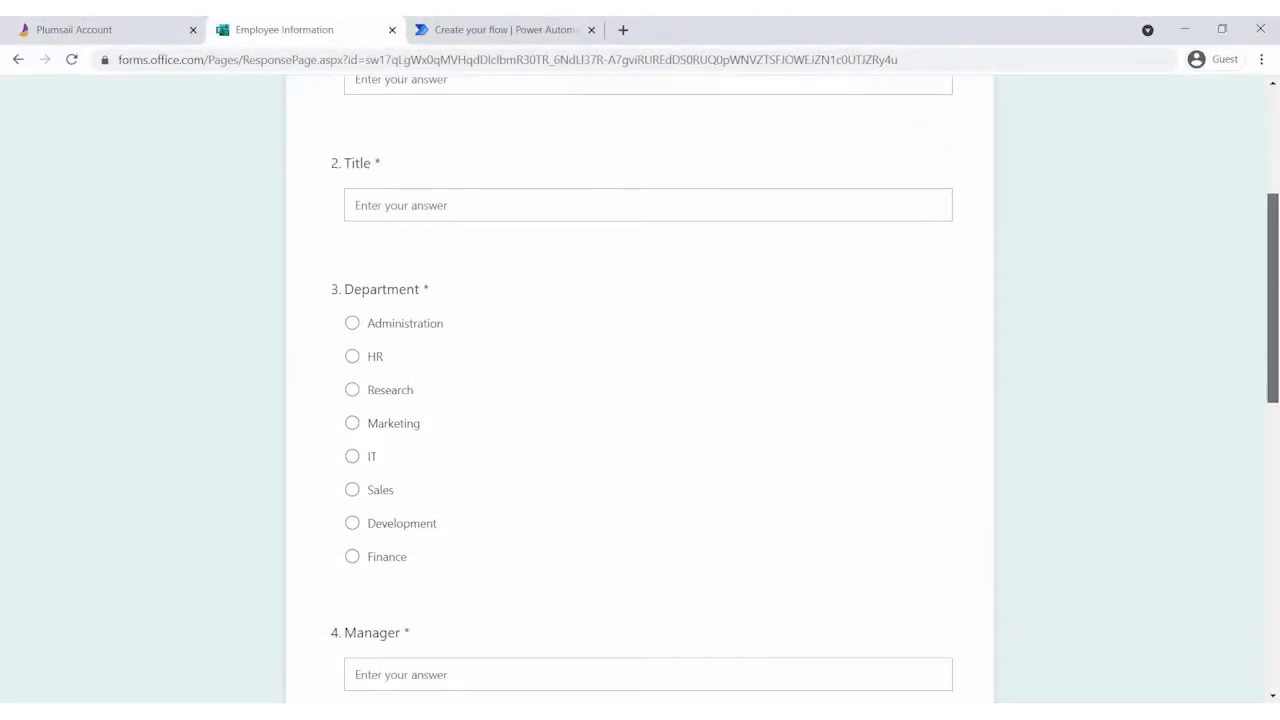
# Step: Scroll the Employee Information form down to Submit, then return to Plumsail Documents
pyautogui.scroll(-3)
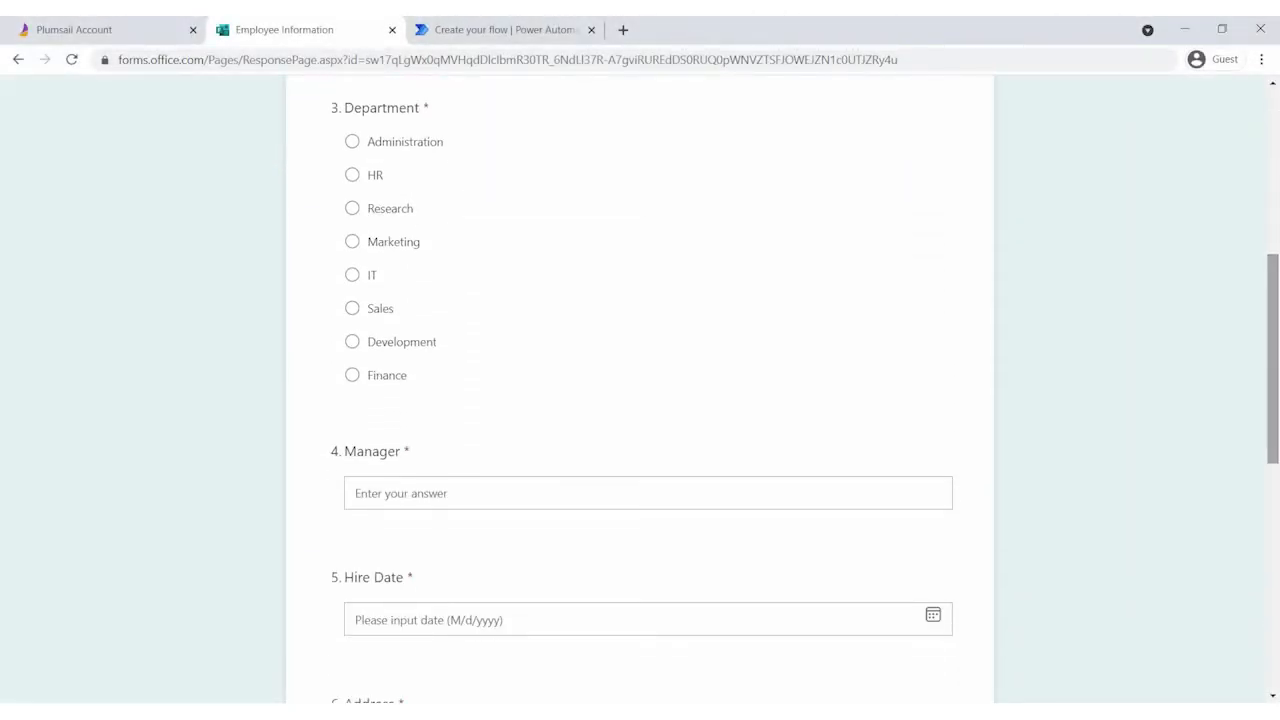
pyautogui.scroll(-3)
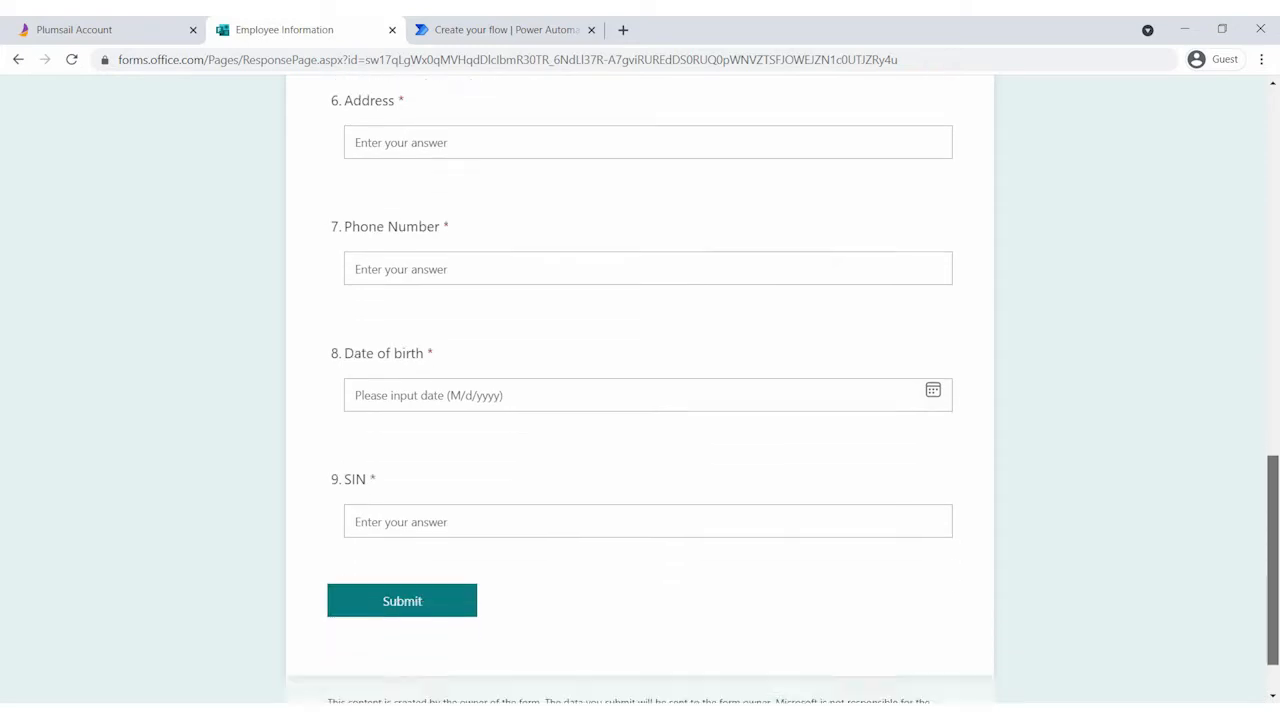
pyautogui.click(104, 30)
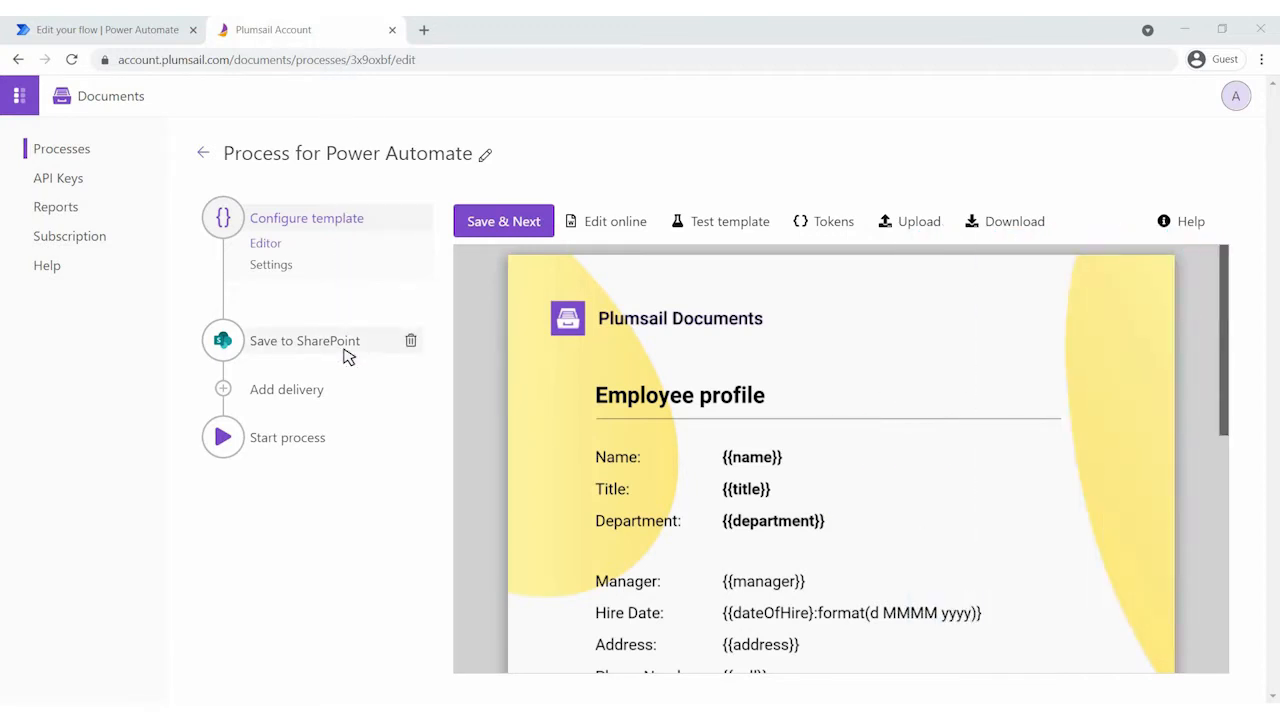
pyautogui.moveTo(348, 444)
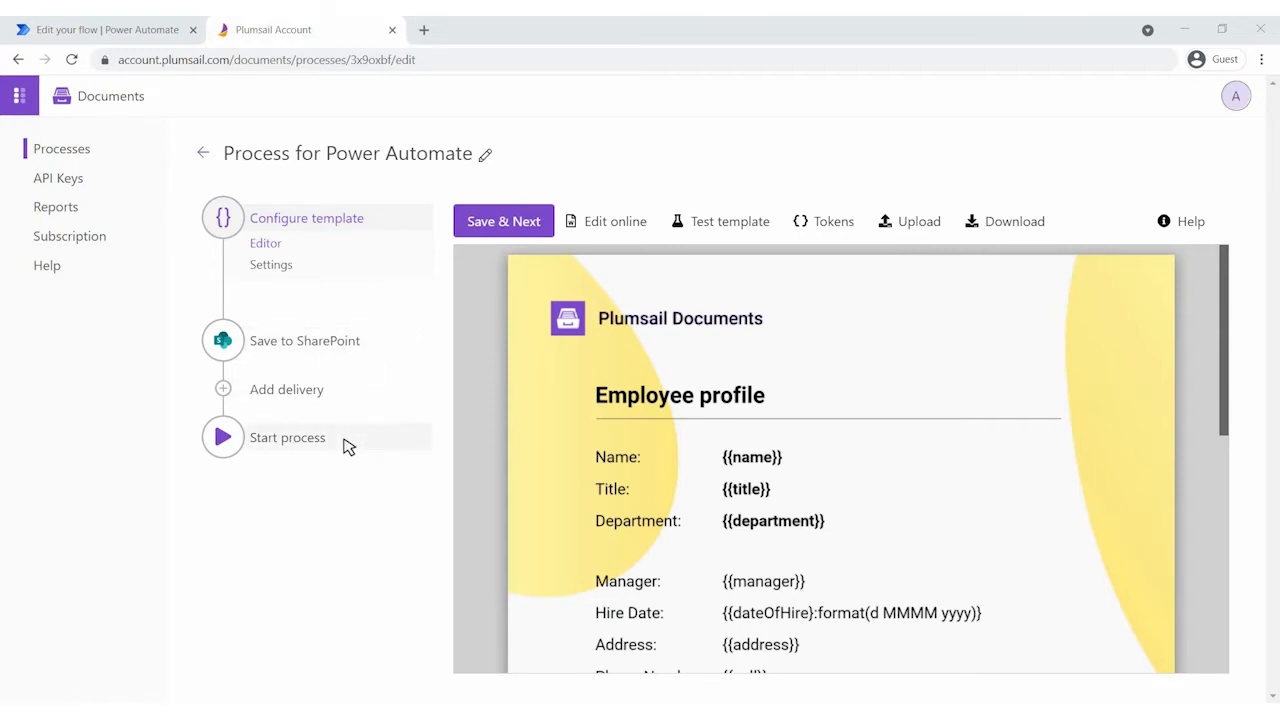
# Step: Go to the process's Start process options and follow the Power Automate link to its website
pyautogui.click(288, 436)
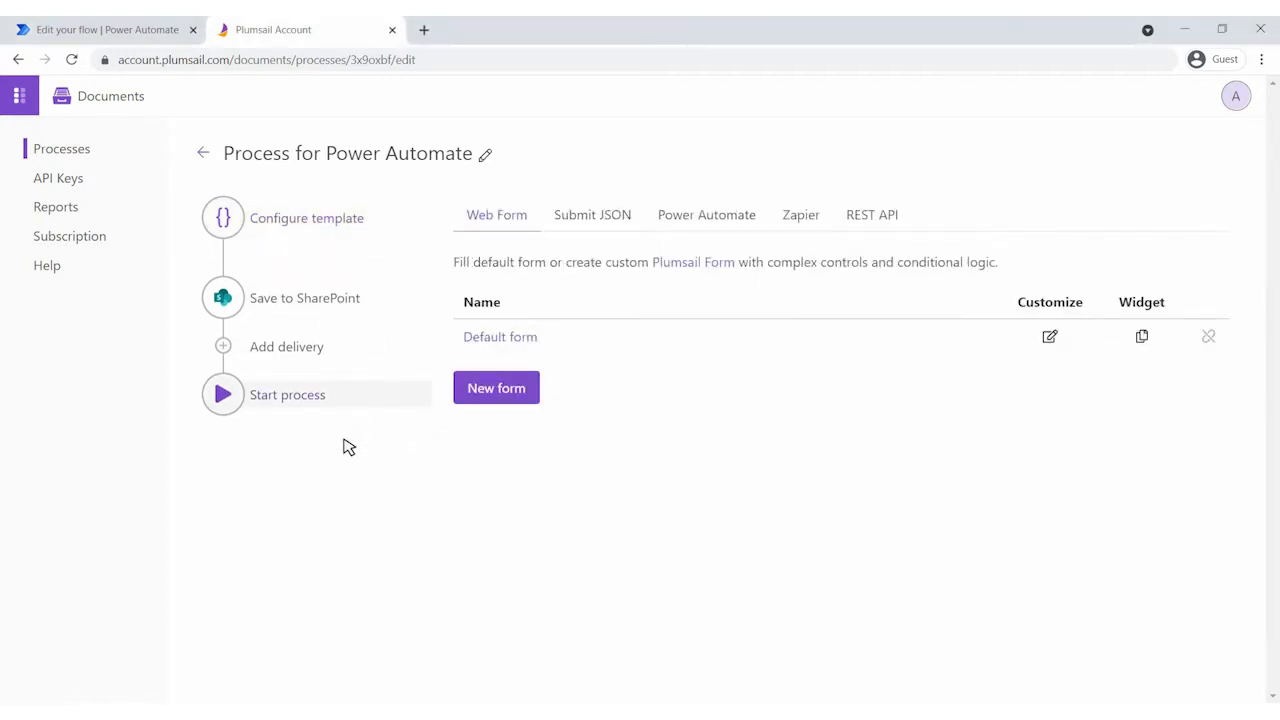
pyautogui.moveTo(504, 342)
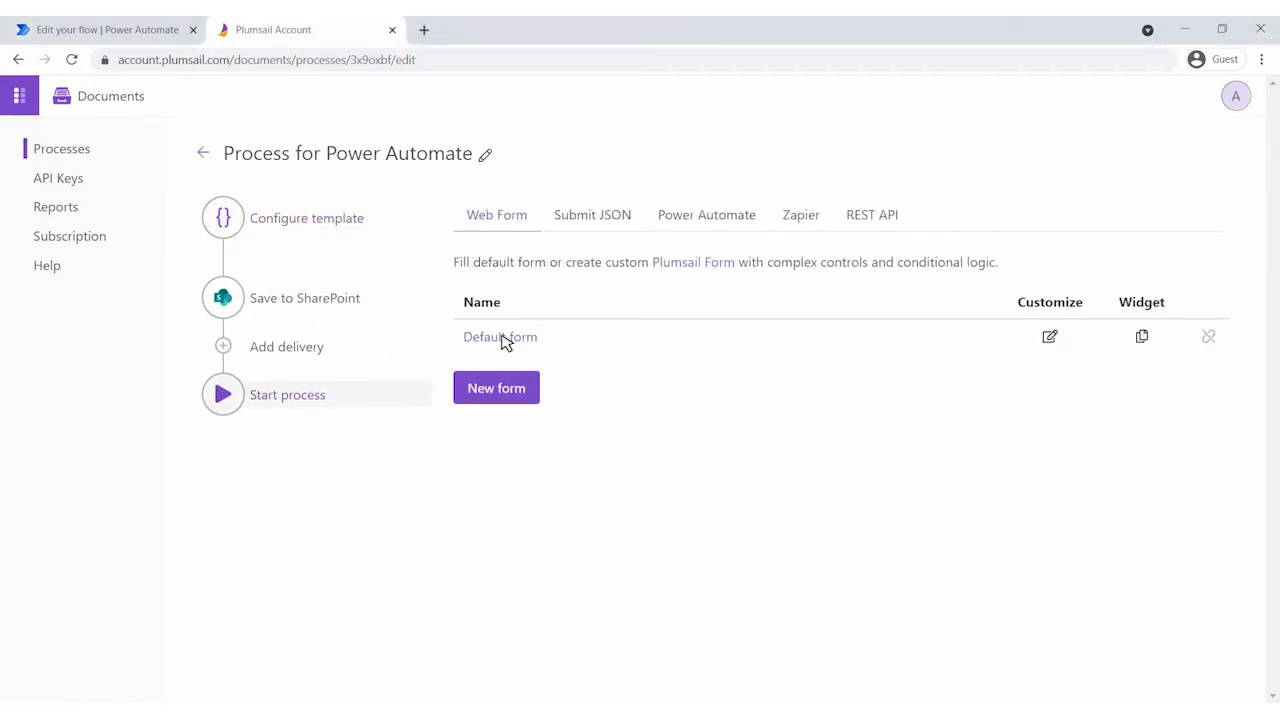
pyautogui.click(706, 214)
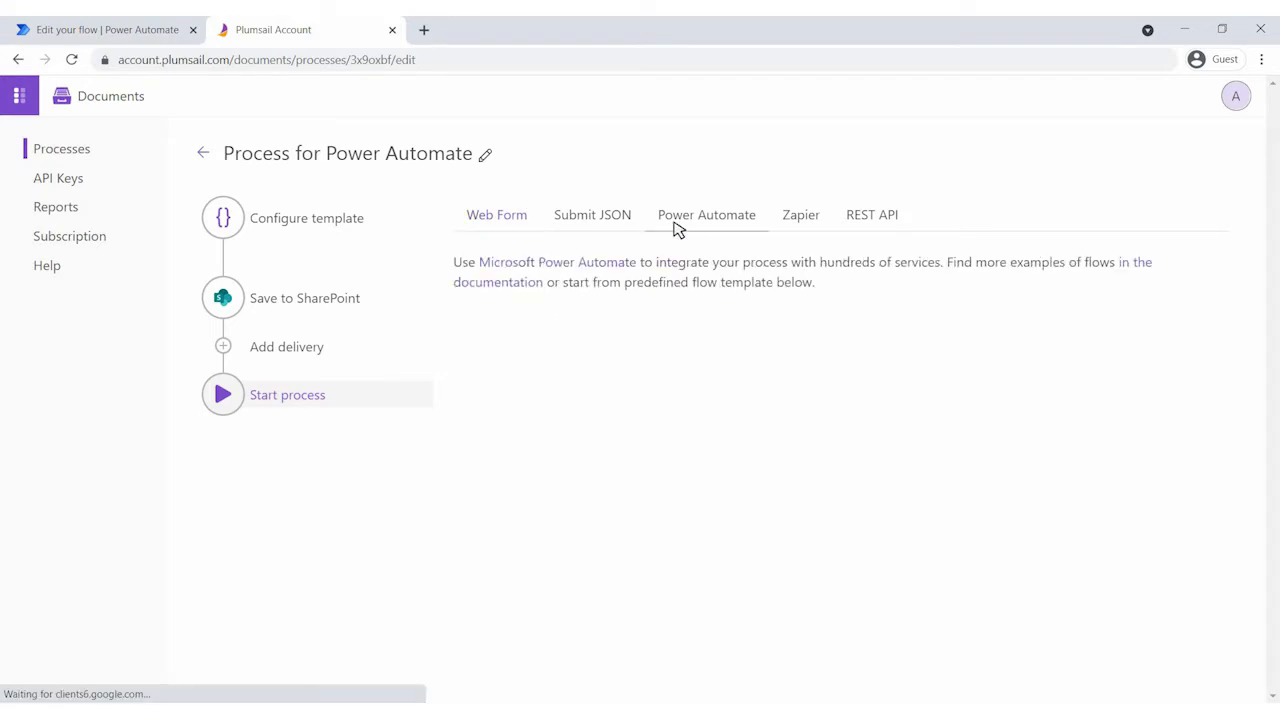
pyautogui.click(706, 214)
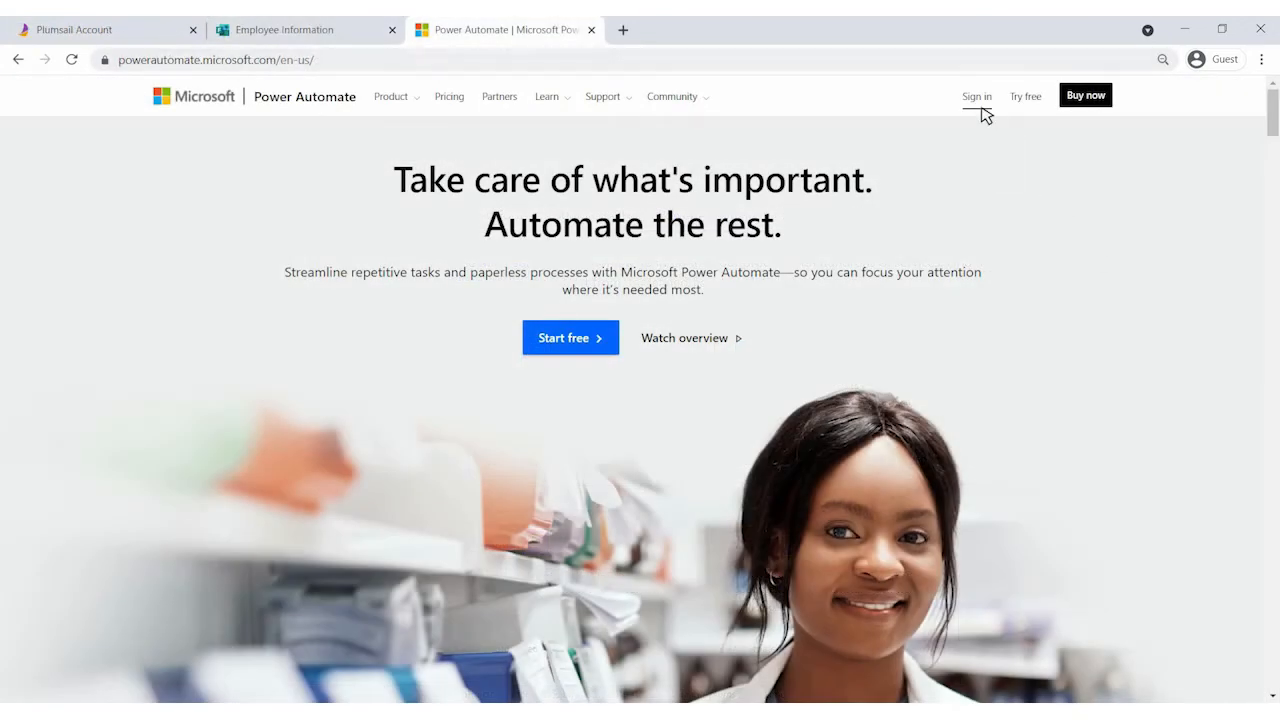
# Step: Sign in to Power Automate with the account email to reach My flows
pyautogui.click(976, 96)
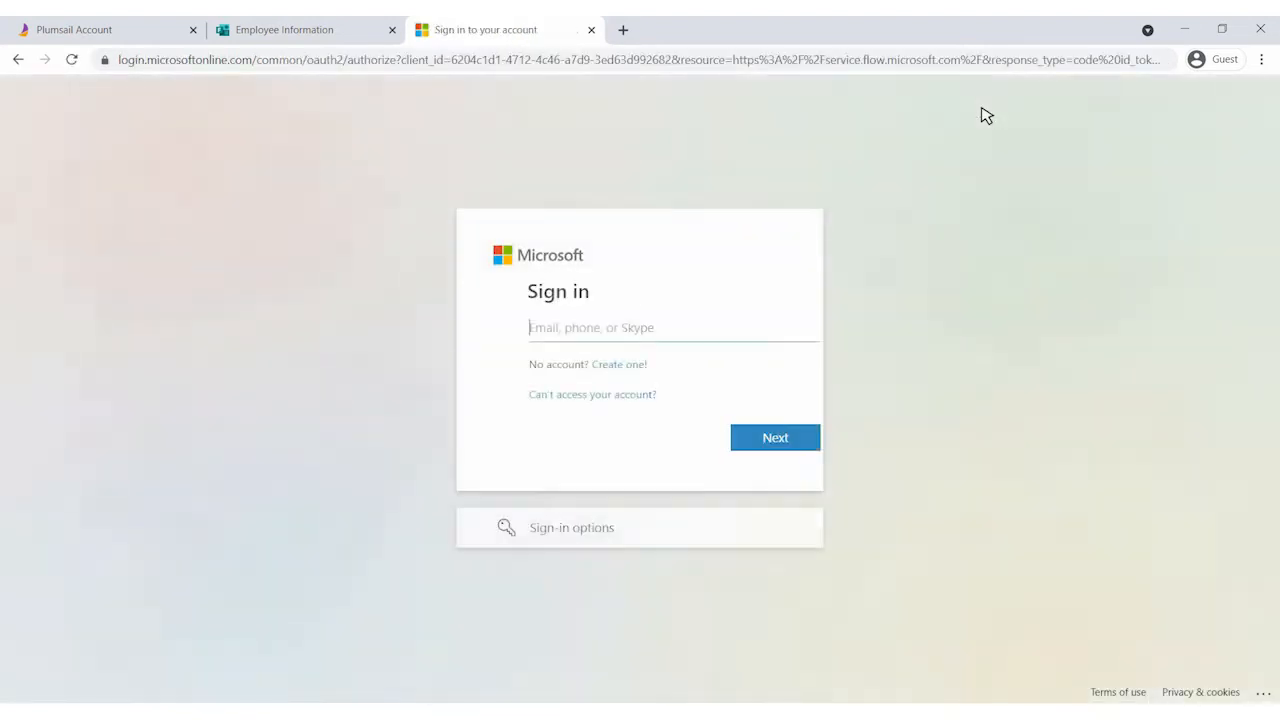
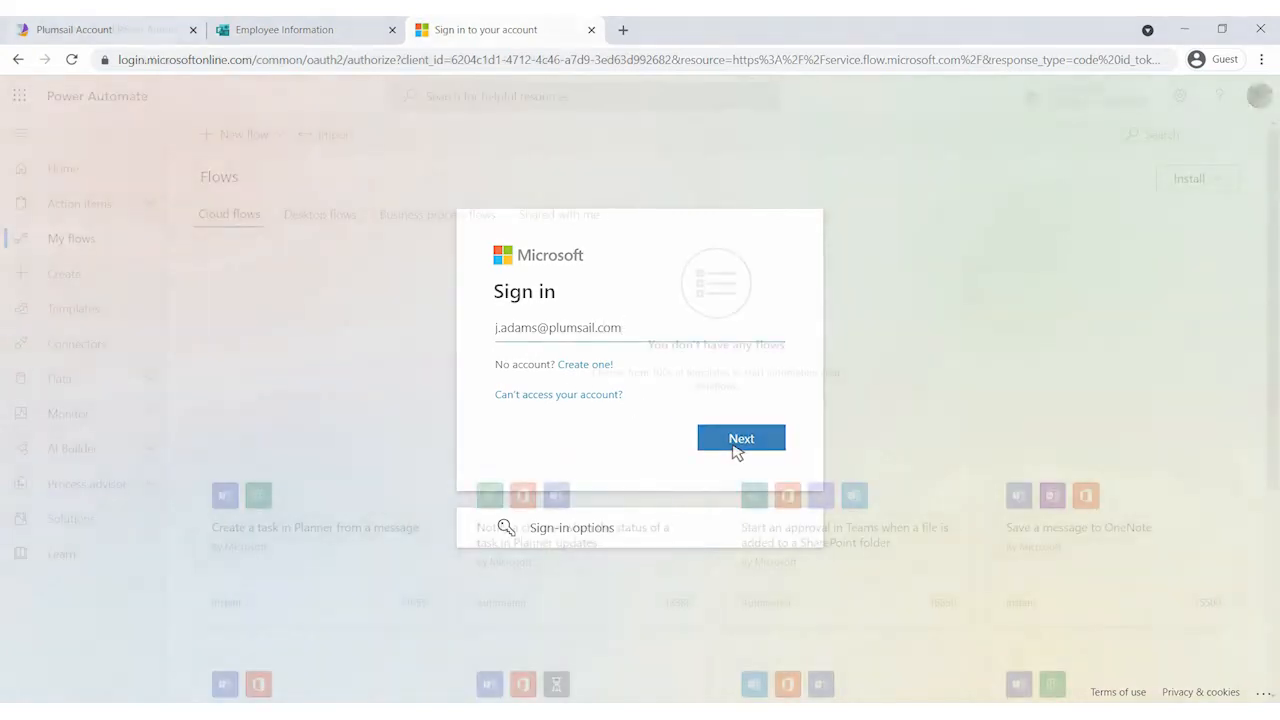
pyautogui.click(740, 438)
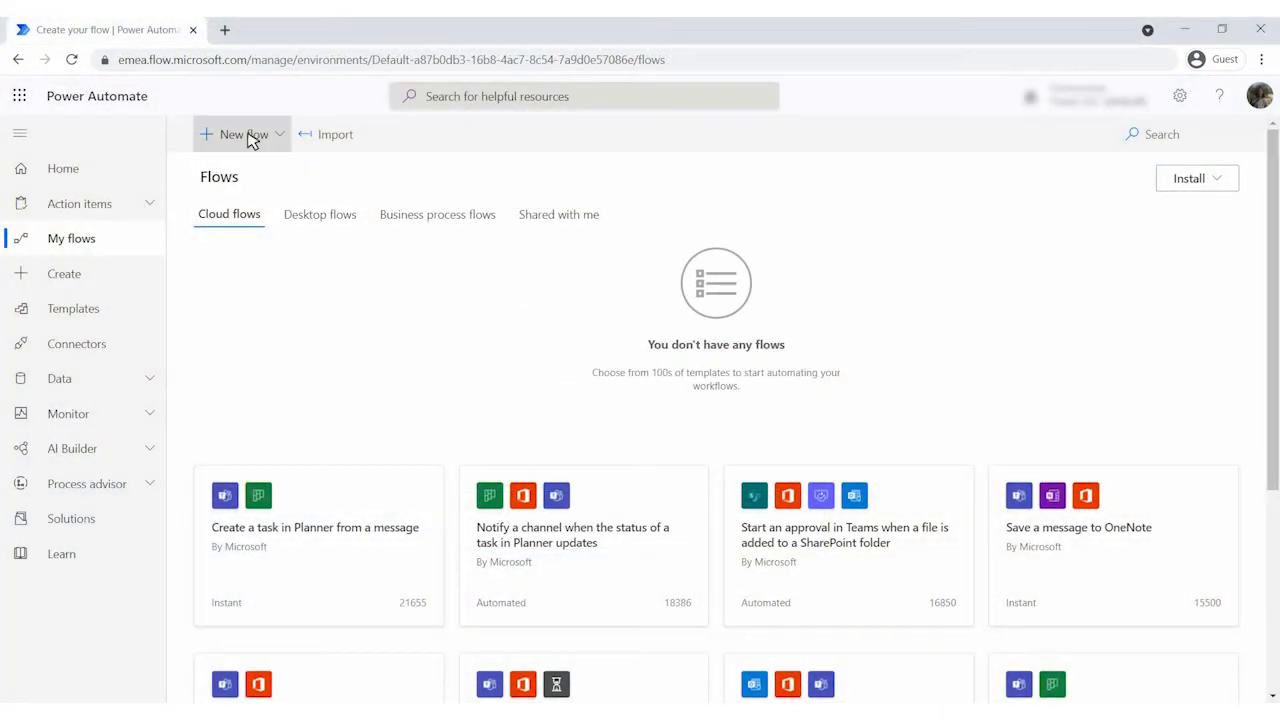
# Step: Create automated cloud flow 'My first Flow' with the 'When a new response is submitted' trigger
pyautogui.click(240, 134)
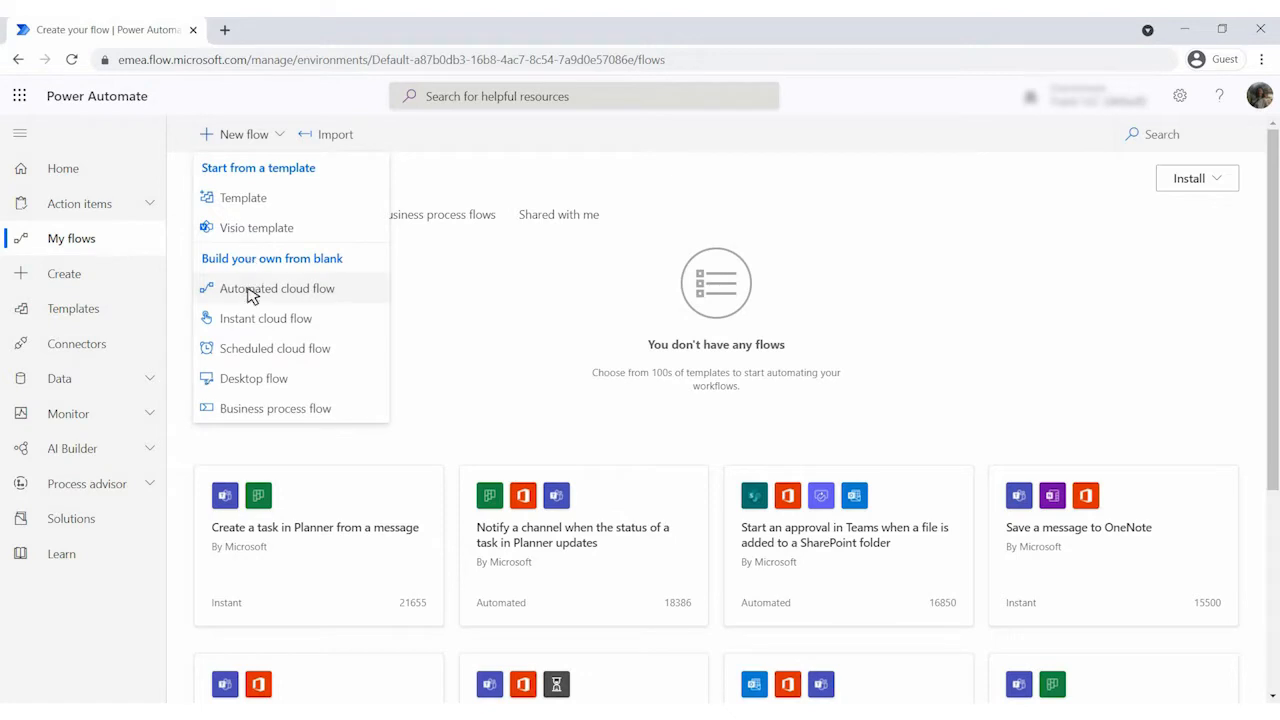
pyautogui.click(276, 288)
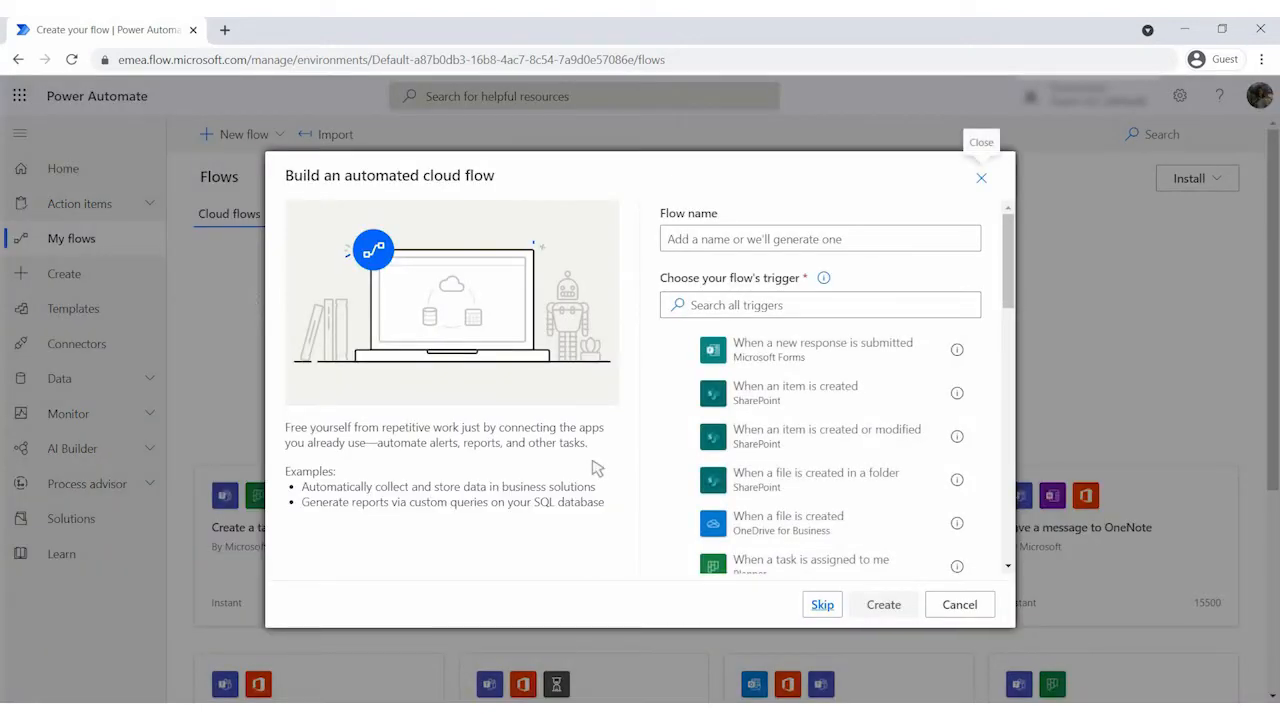
pyautogui.write('My first Flow')
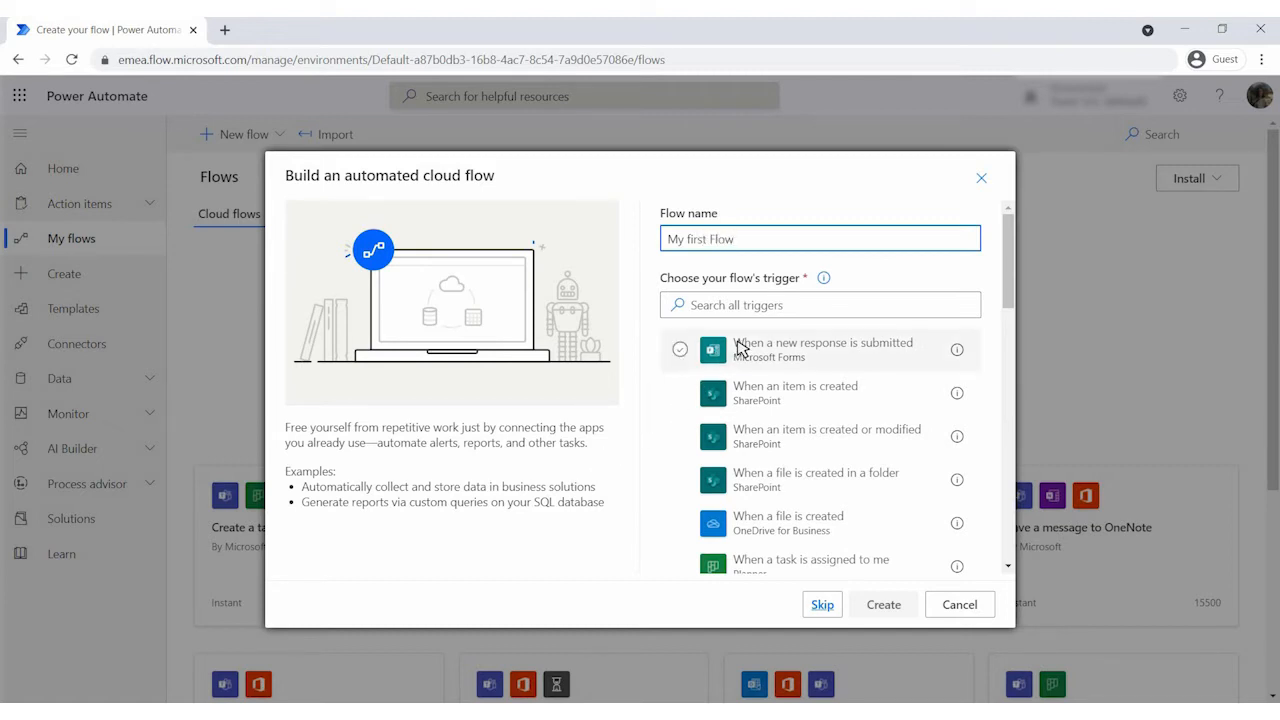
pyautogui.click(680, 348)
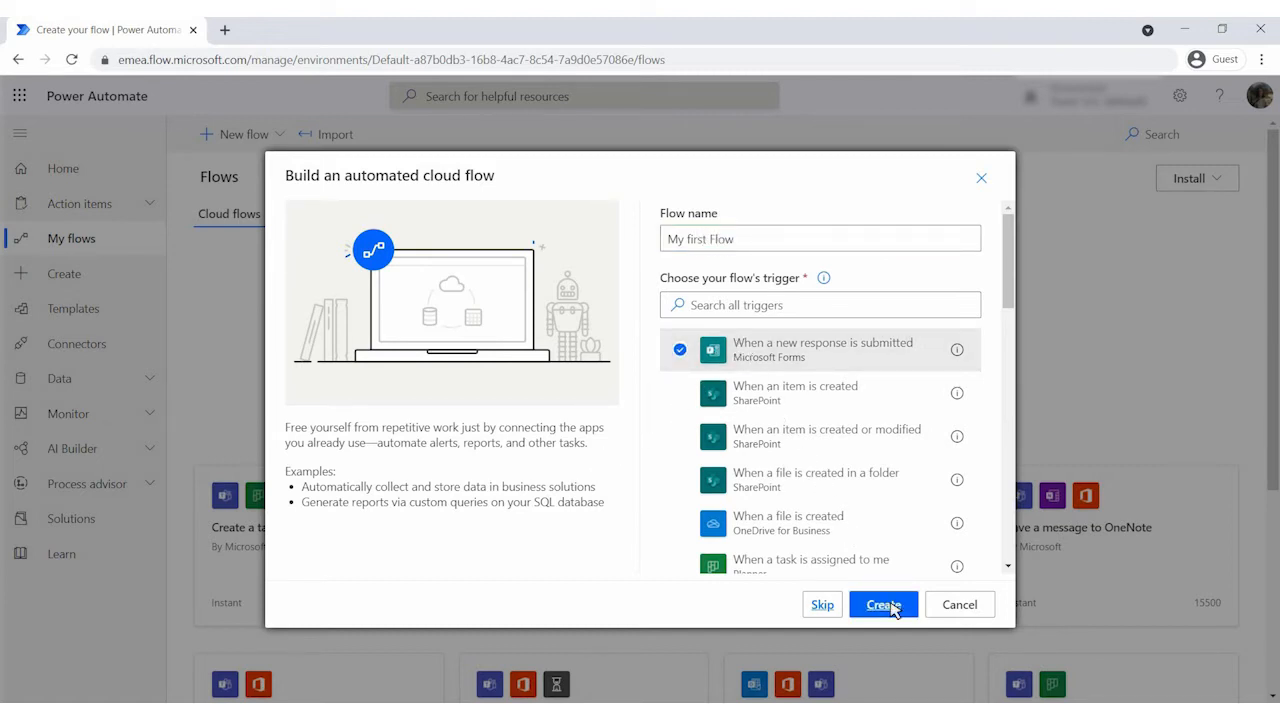
pyautogui.click(884, 604)
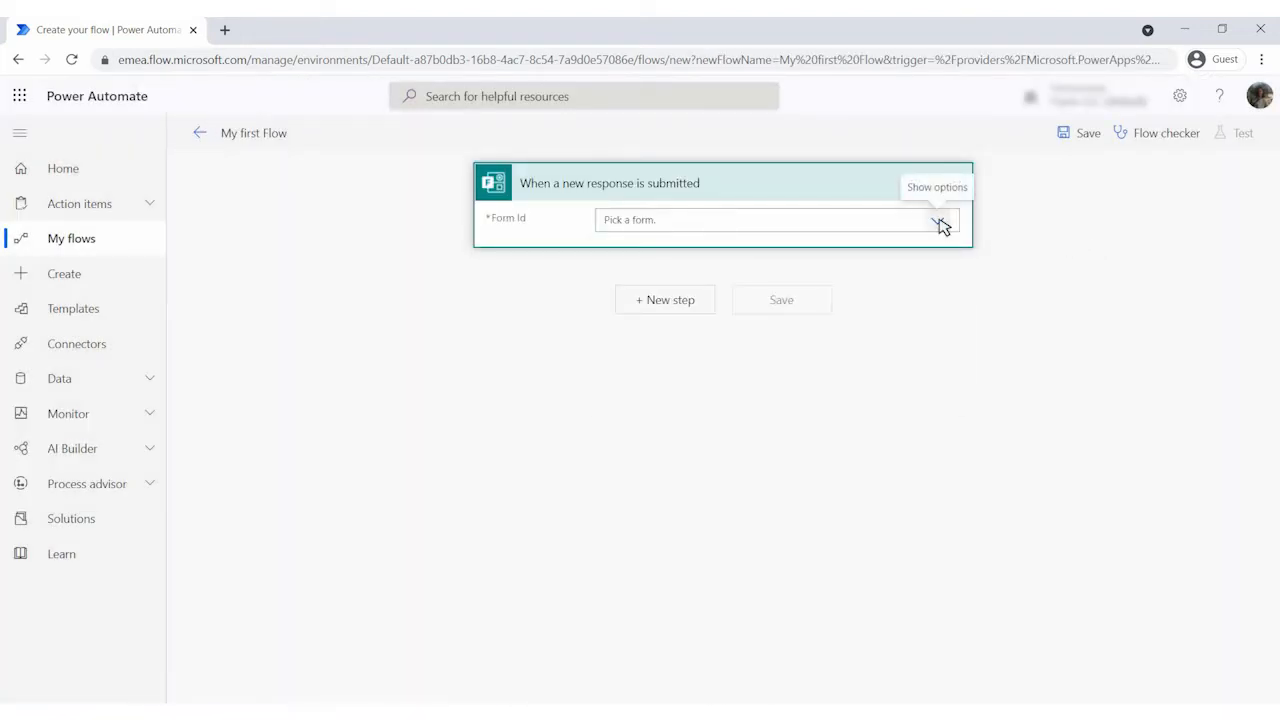
# Step: Add a Microsoft Forms 'Get response details' action after the trigger
pyautogui.click(776, 218)
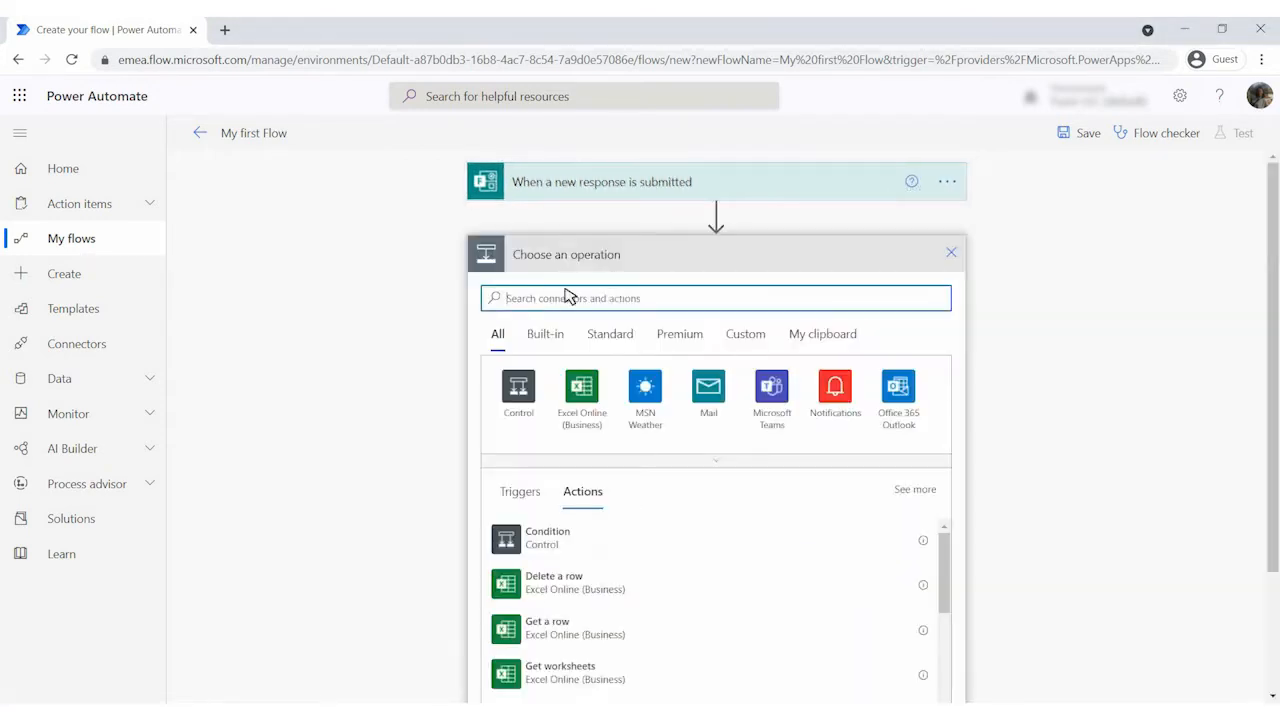
pyautogui.write('Microsof')
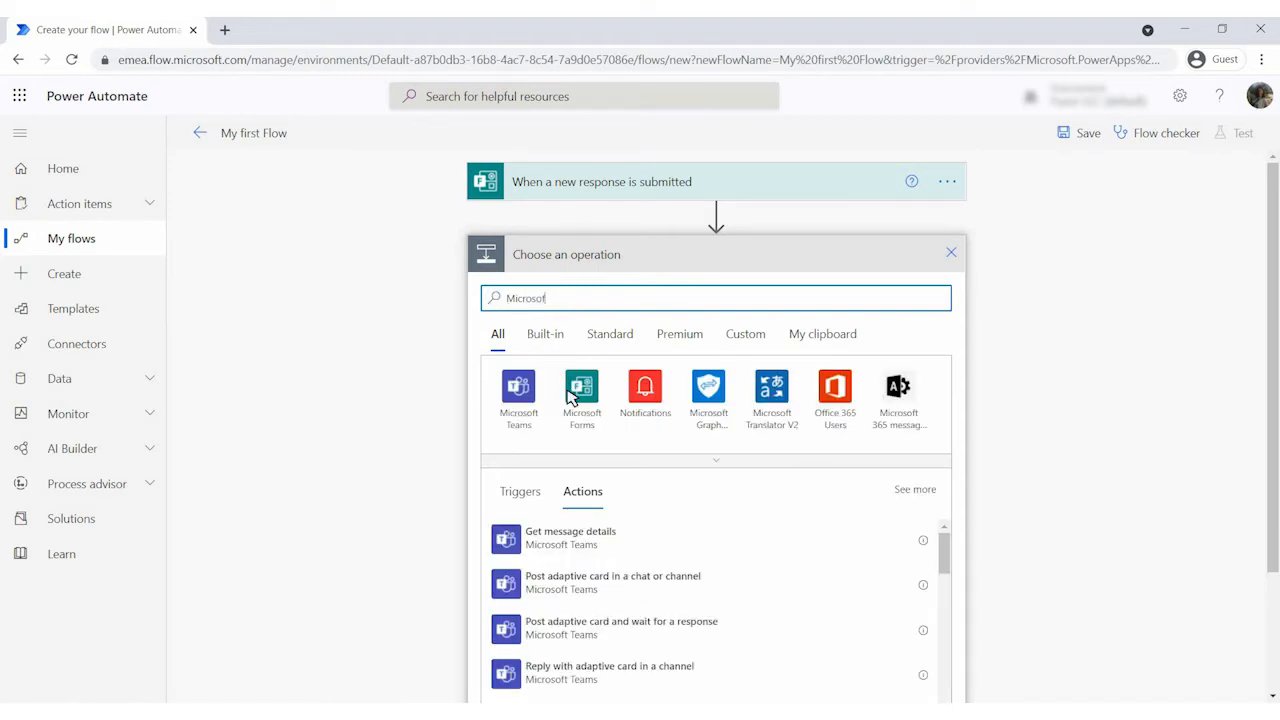
pyautogui.click(580, 392)
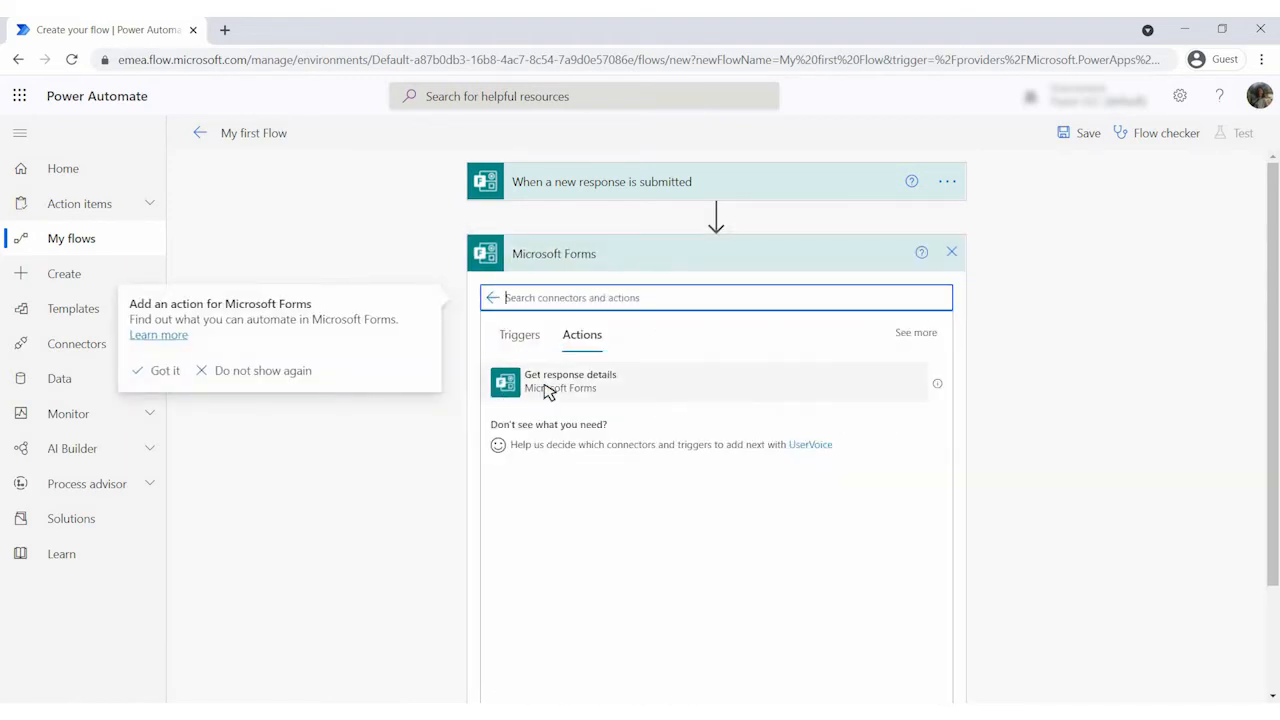
pyautogui.click(570, 380)
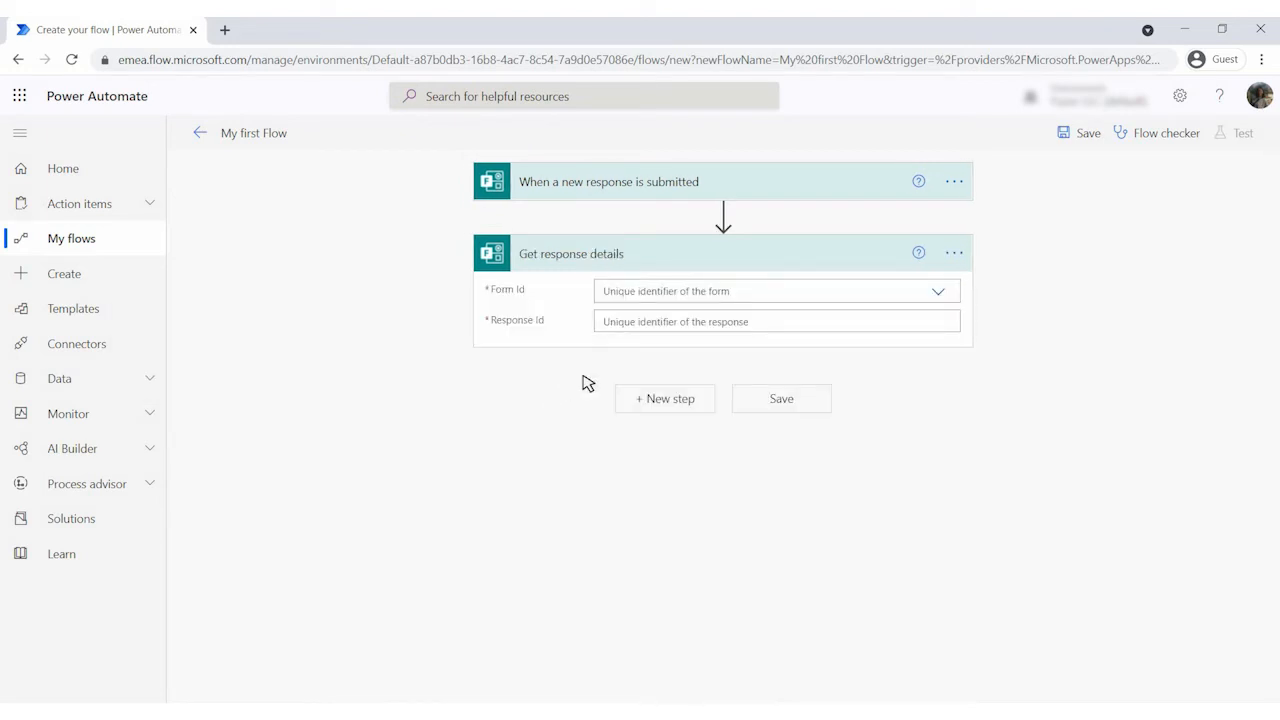
# Step: Set Form Id to Employee Information and Response Id from the trigger's response
pyautogui.click(936, 292)
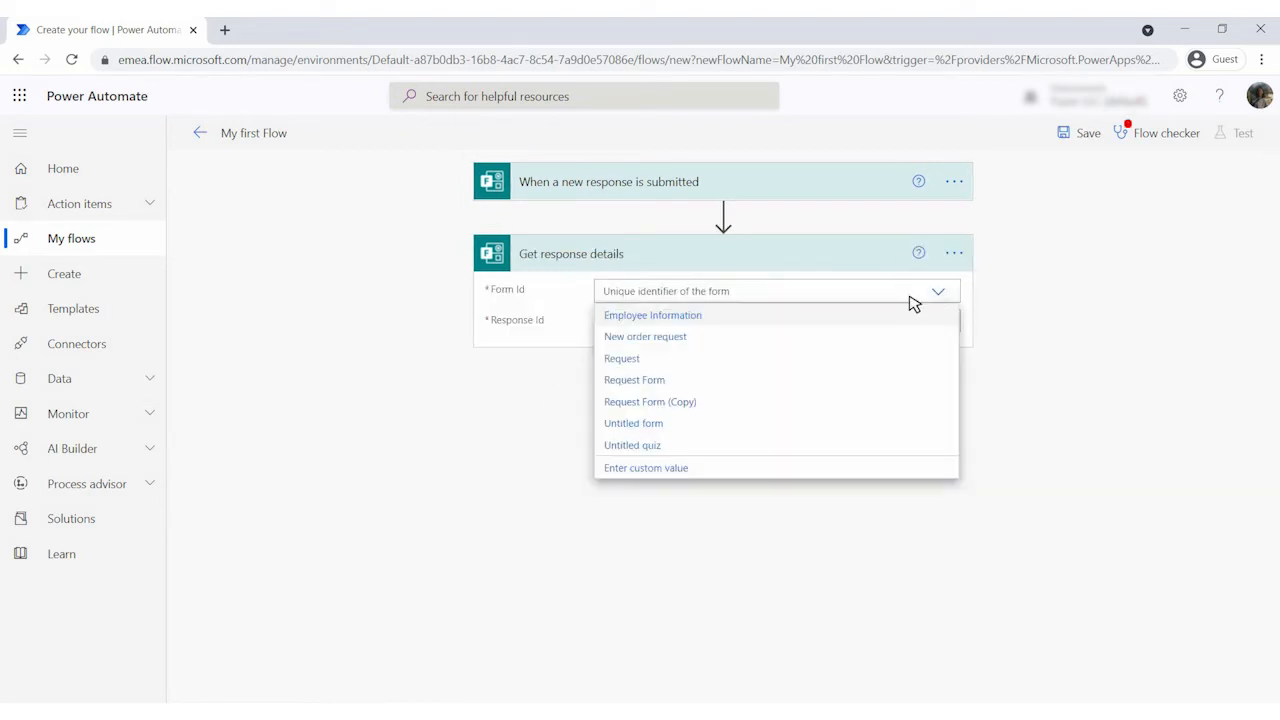
pyautogui.click(652, 316)
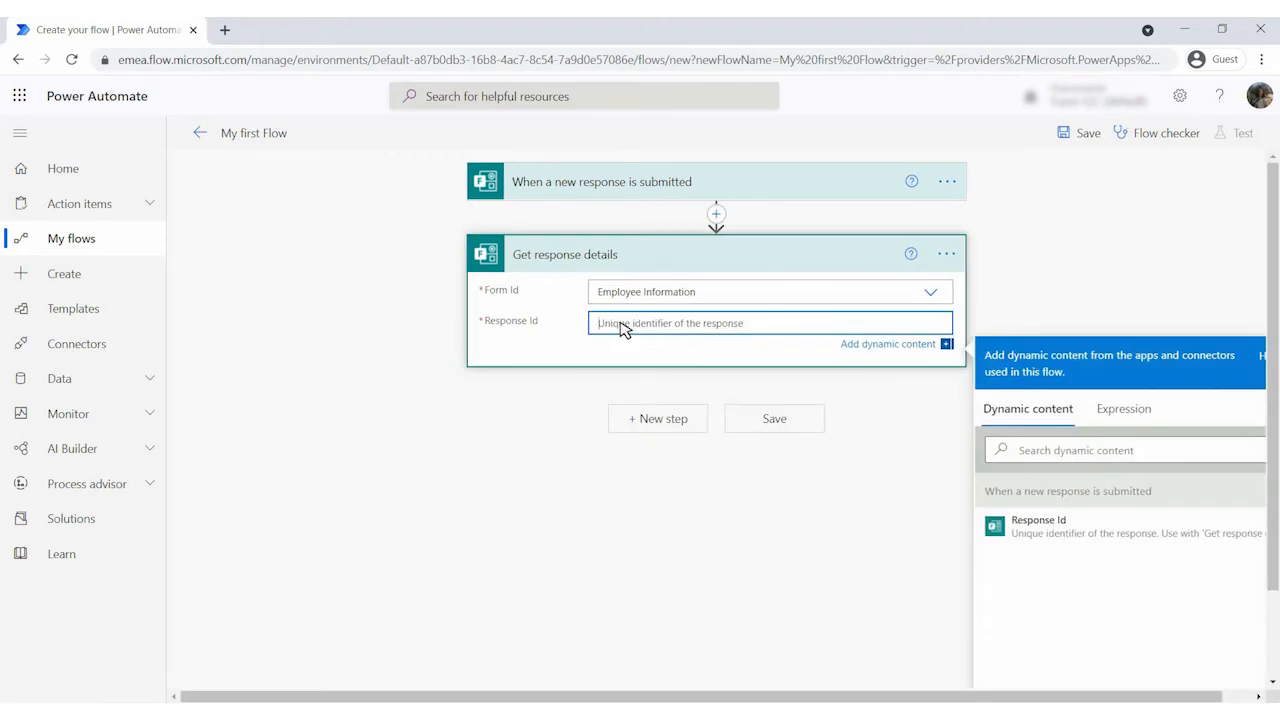
pyautogui.moveTo(1016, 530)
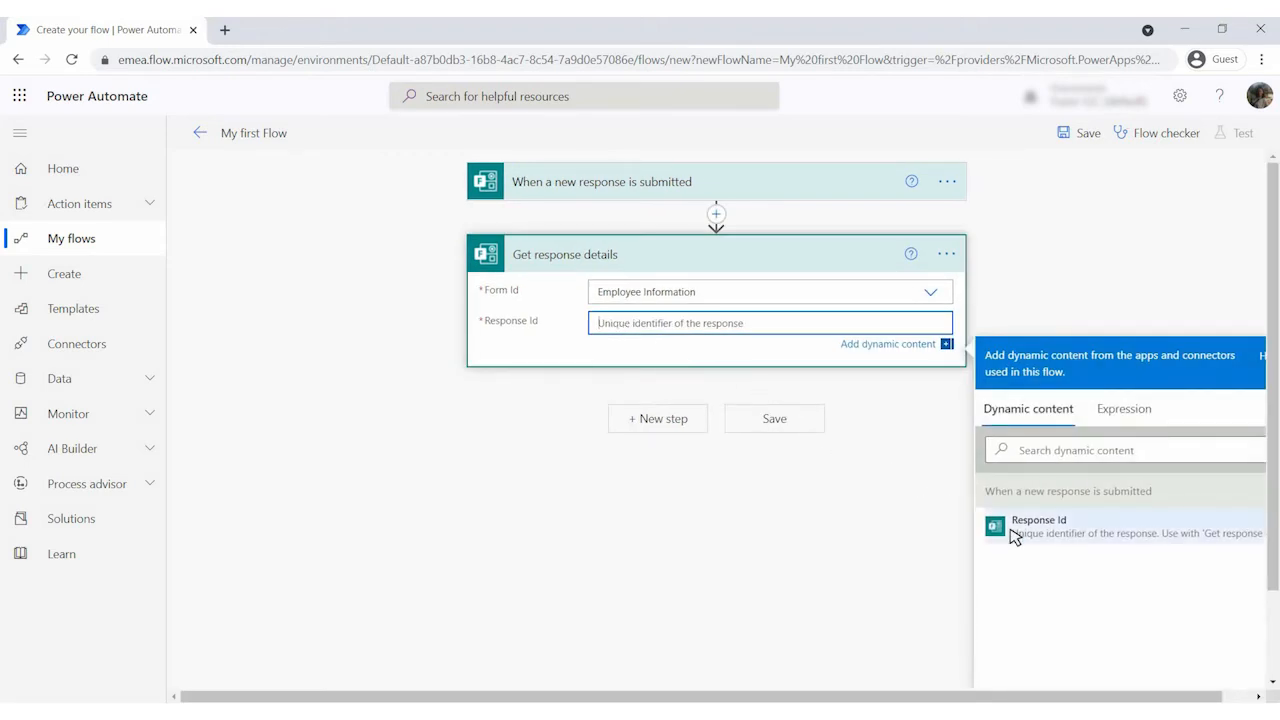
pyautogui.click(1038, 528)
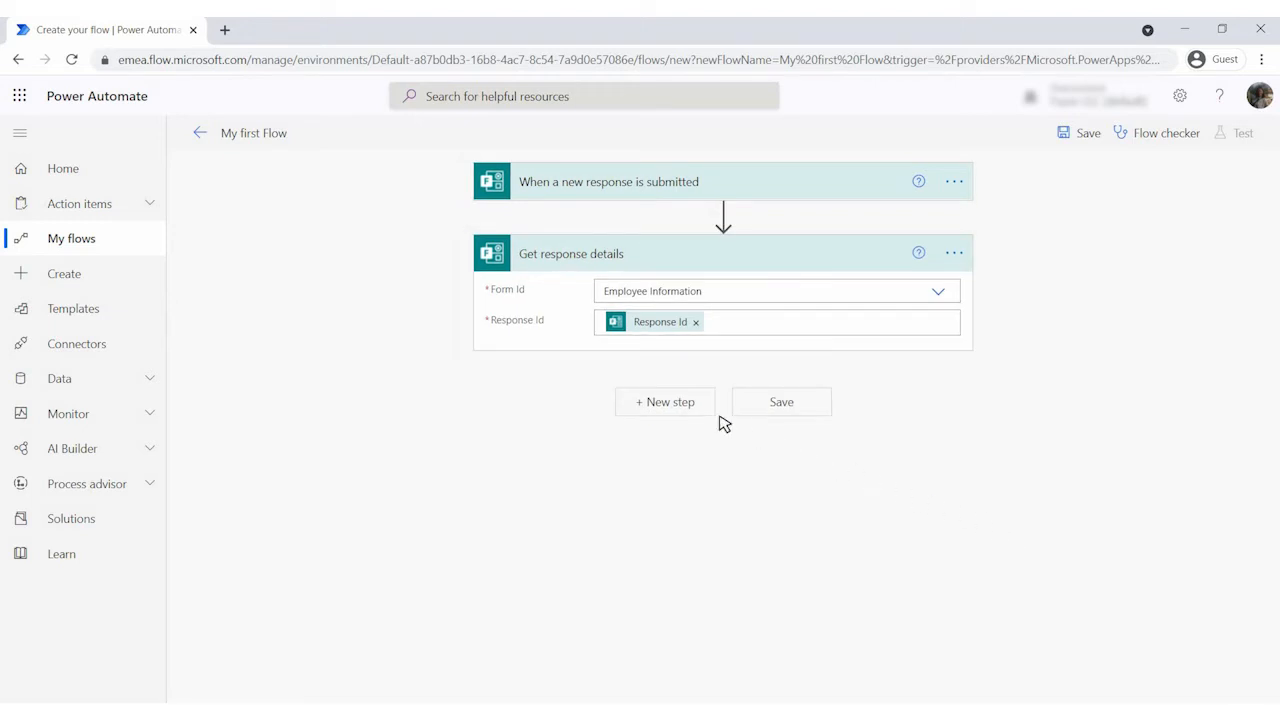
# Step: Add a new step and choose the Plumsail Documents connector after searching 'Plumsail'
pyautogui.click(664, 400)
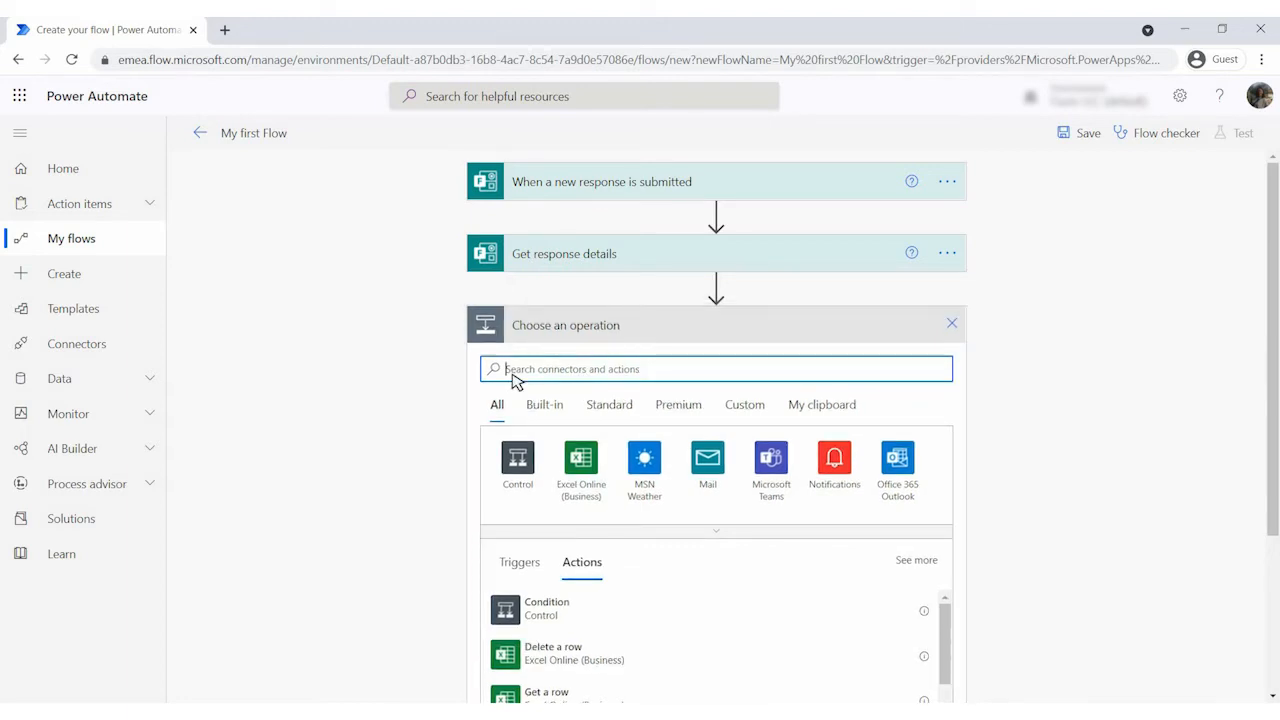
pyautogui.write('Plumsail')
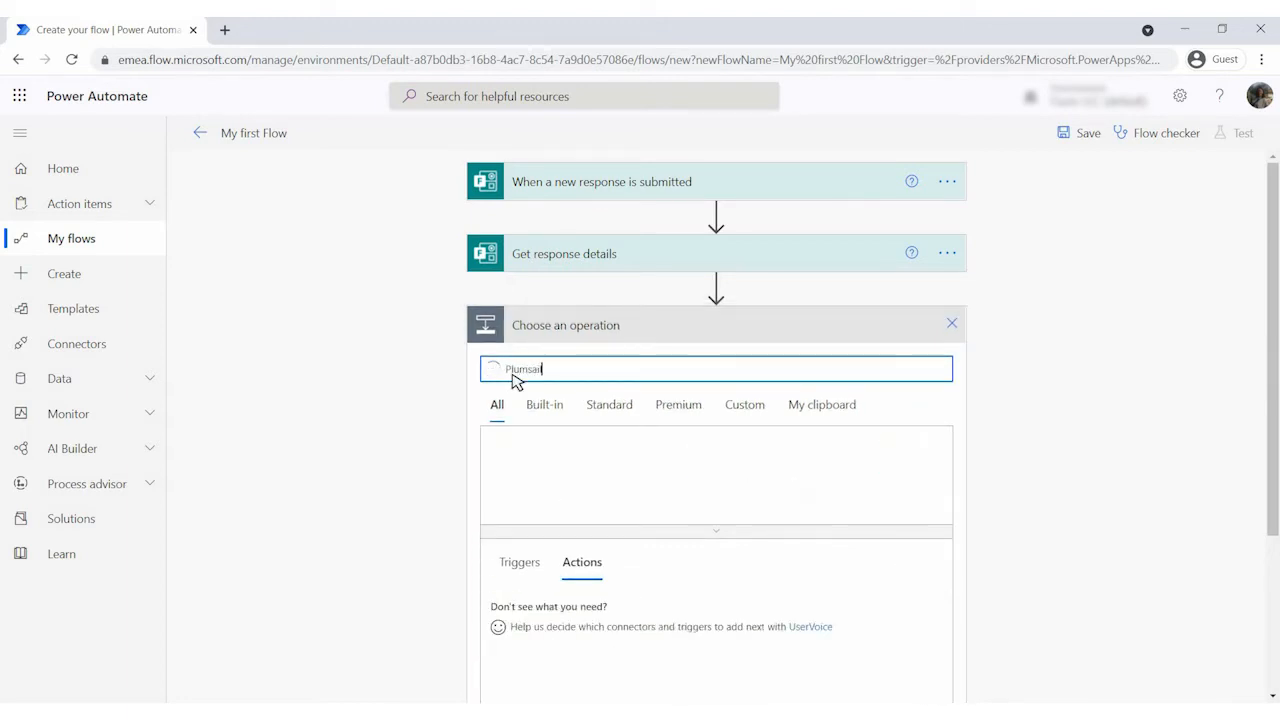
pyautogui.write('Plumsail')
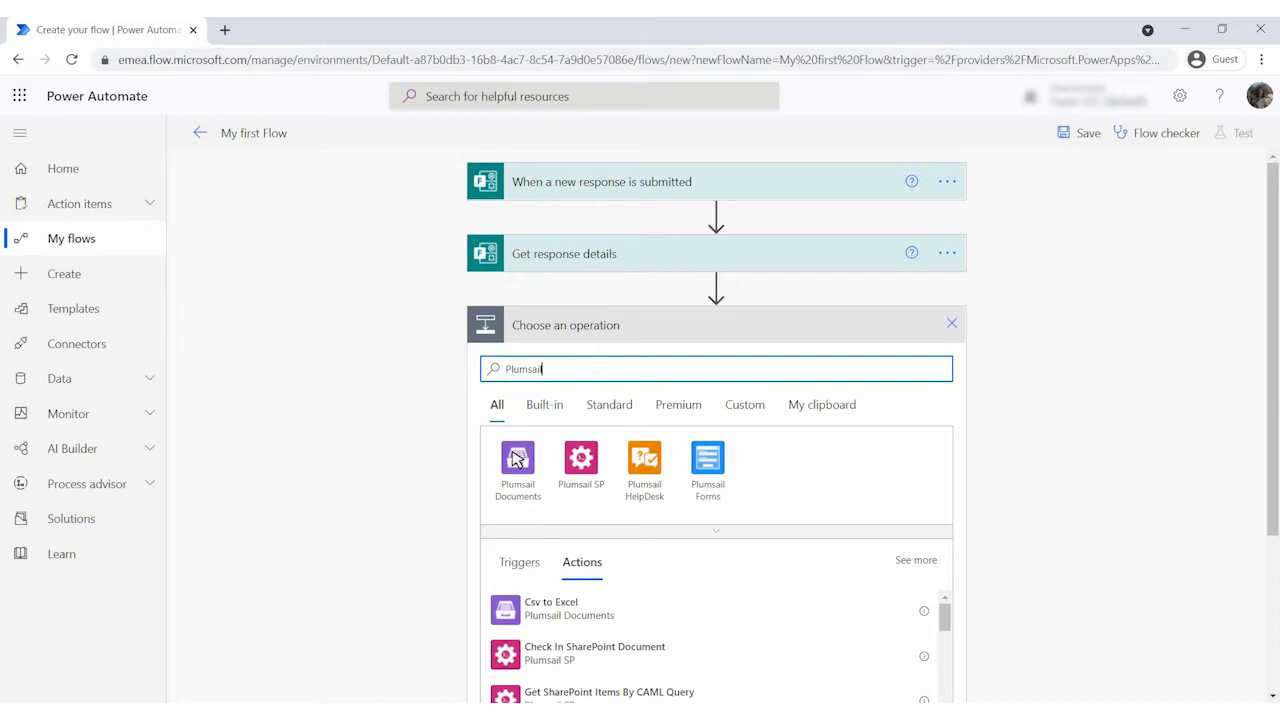
pyautogui.click(516, 458)
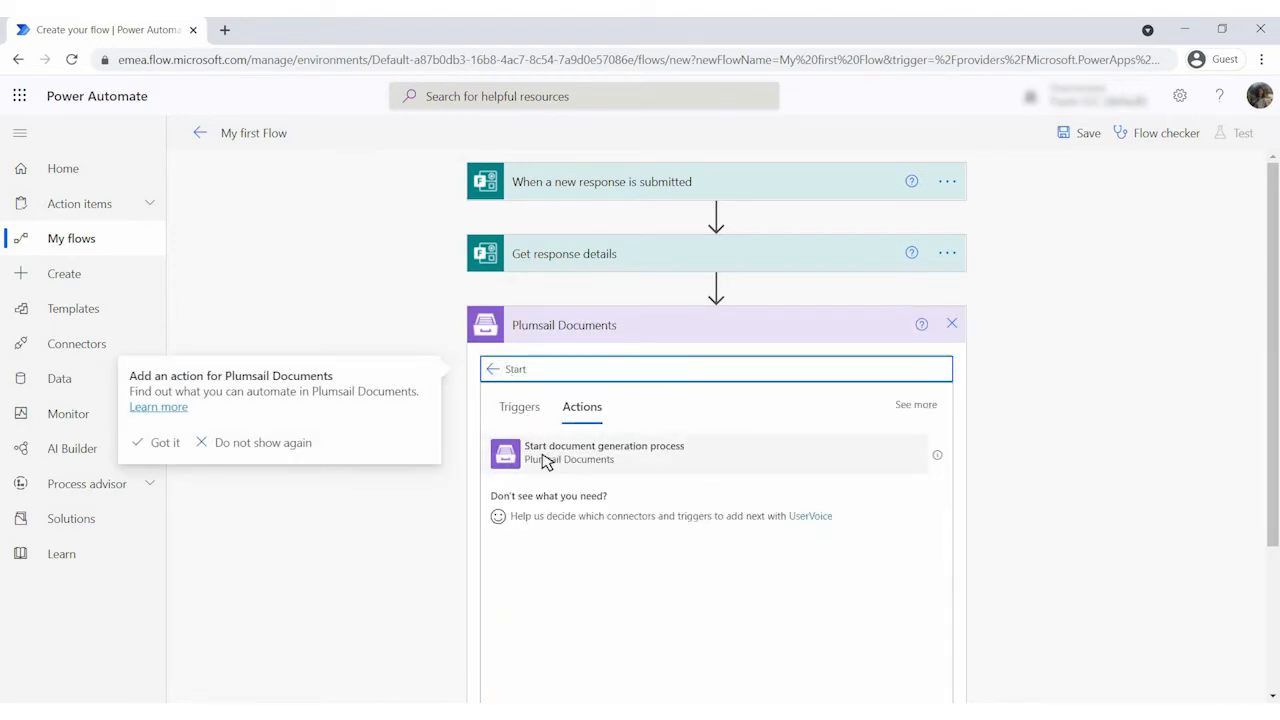
pyautogui.click(604, 452)
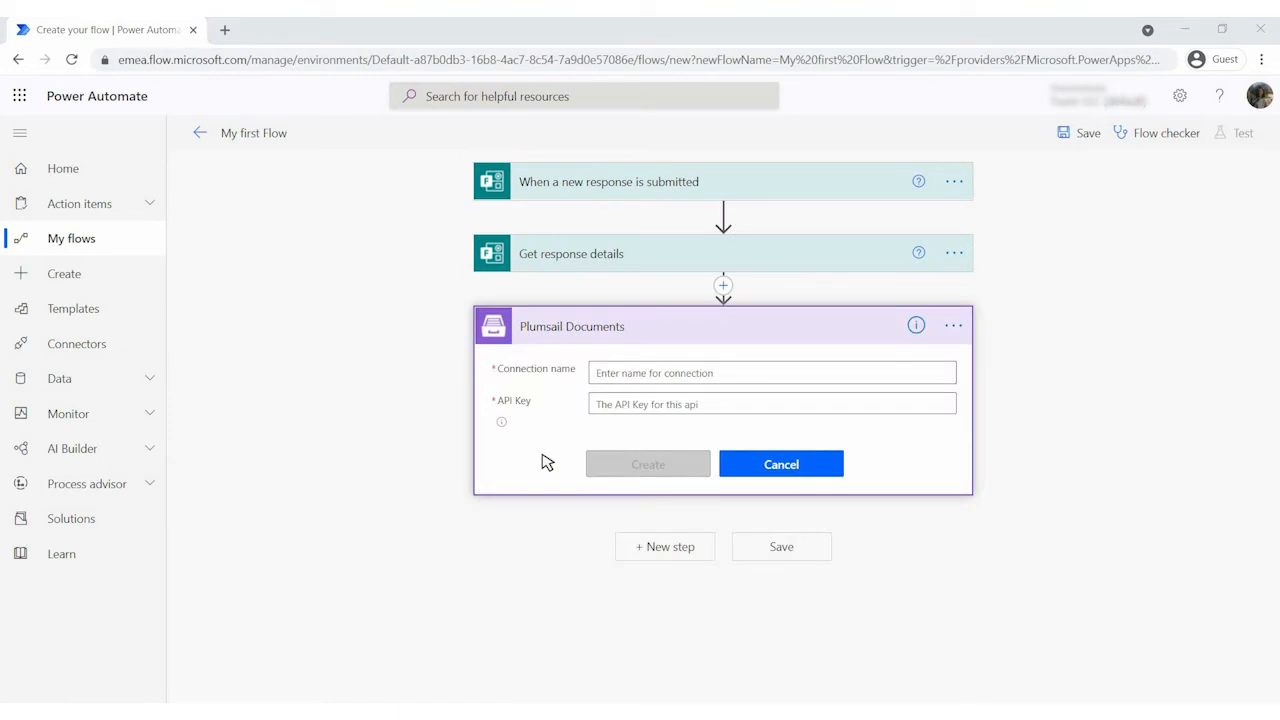
# Step: Follow the API key help link to the Plumsail Account API Keys page
pyautogui.click(772, 372)
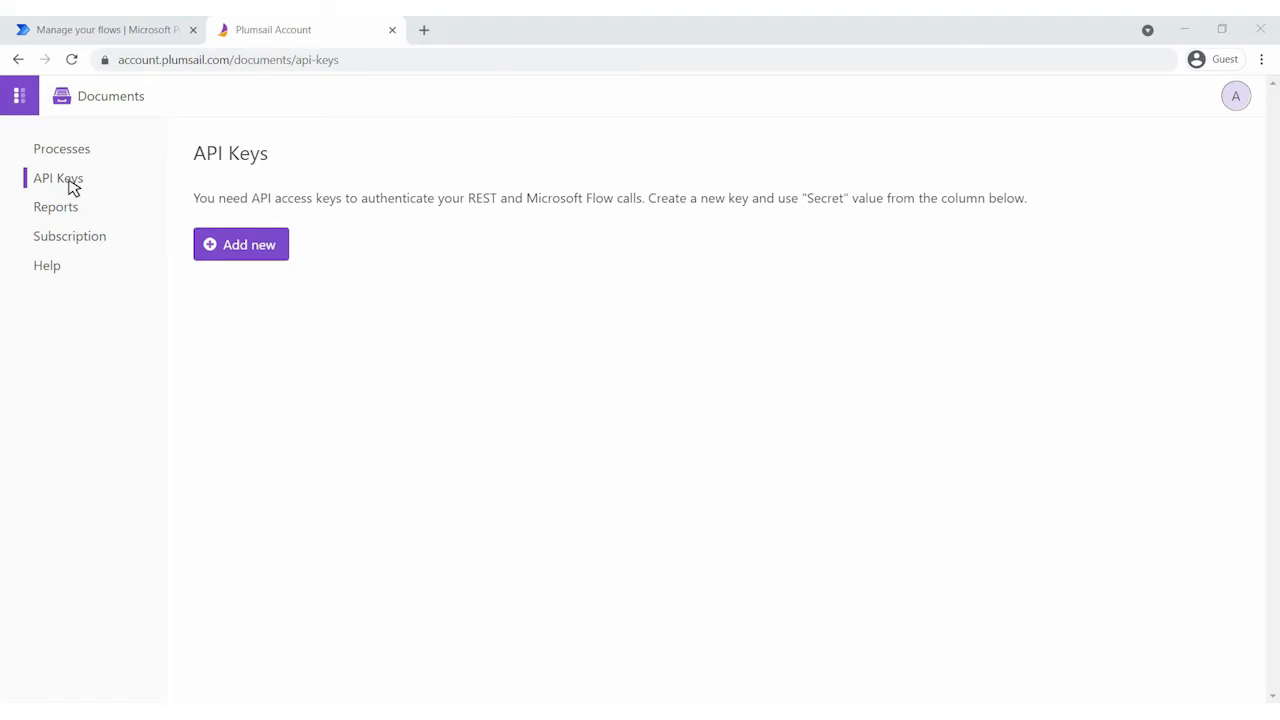
# Step: Create an API key named 'Power Automate' and fill the connection's name with it
pyautogui.click(240, 244)
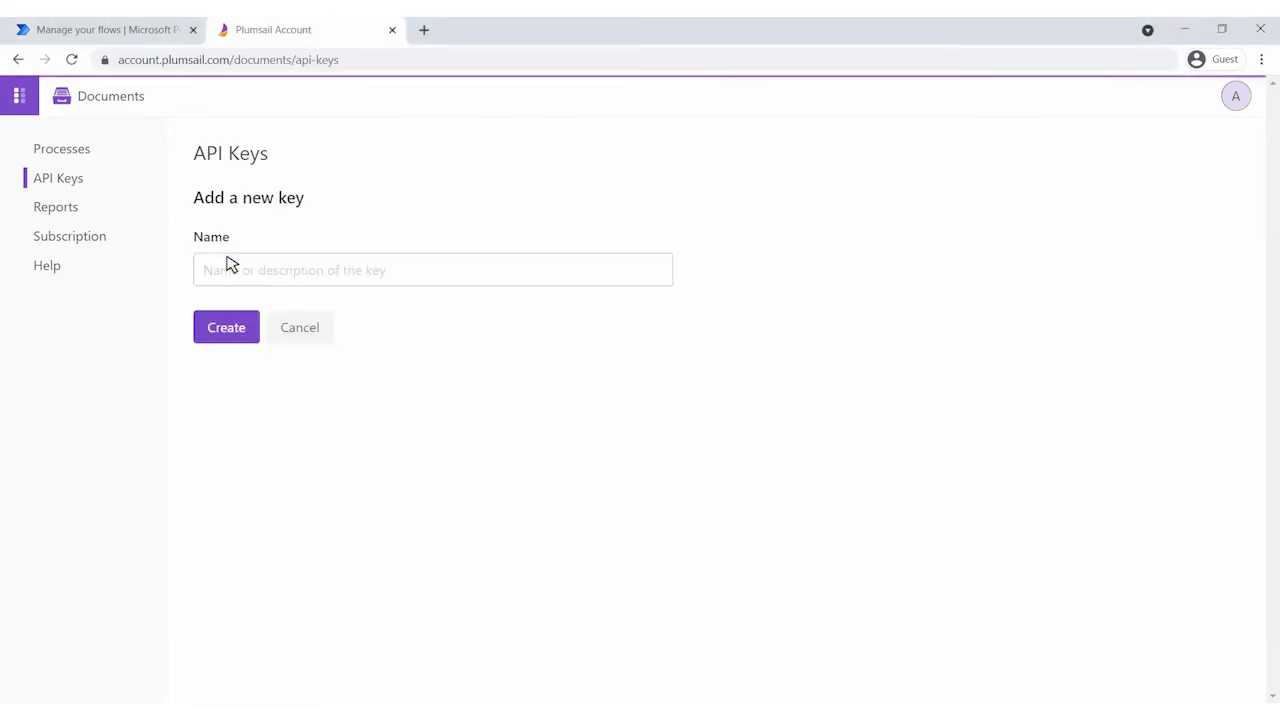
pyautogui.write('Power Automate')
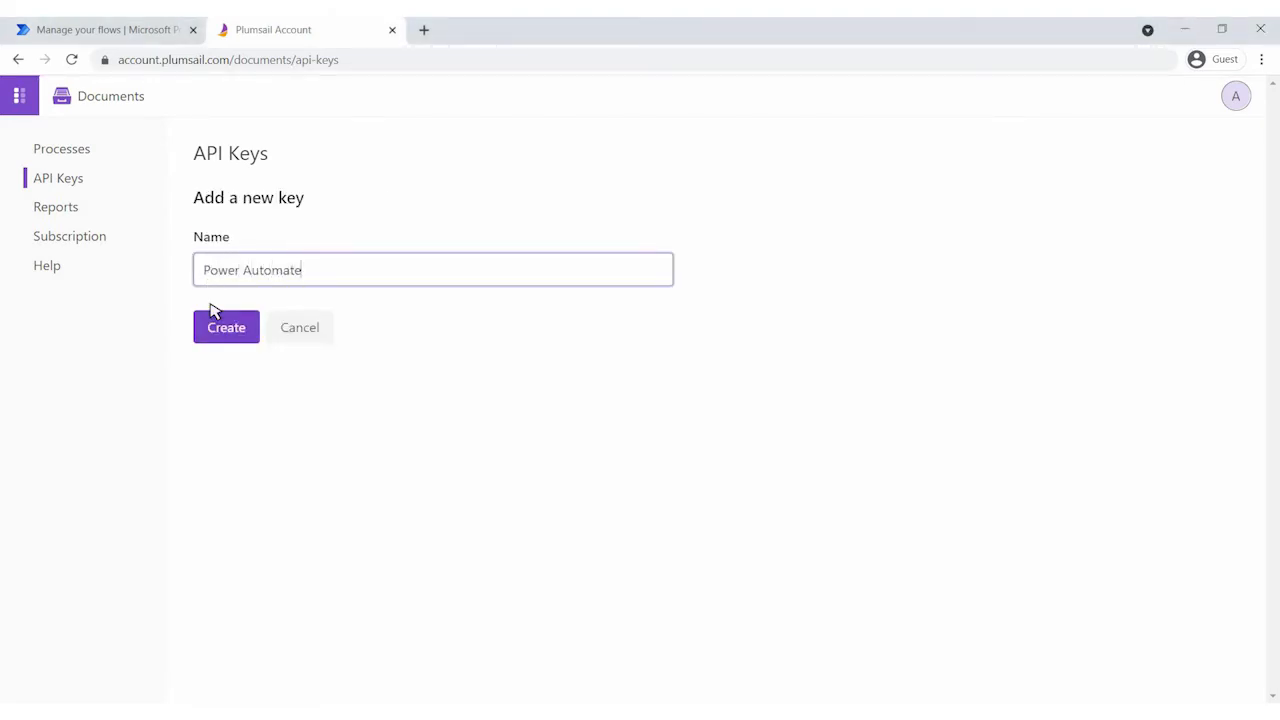
pyautogui.click(224, 328)
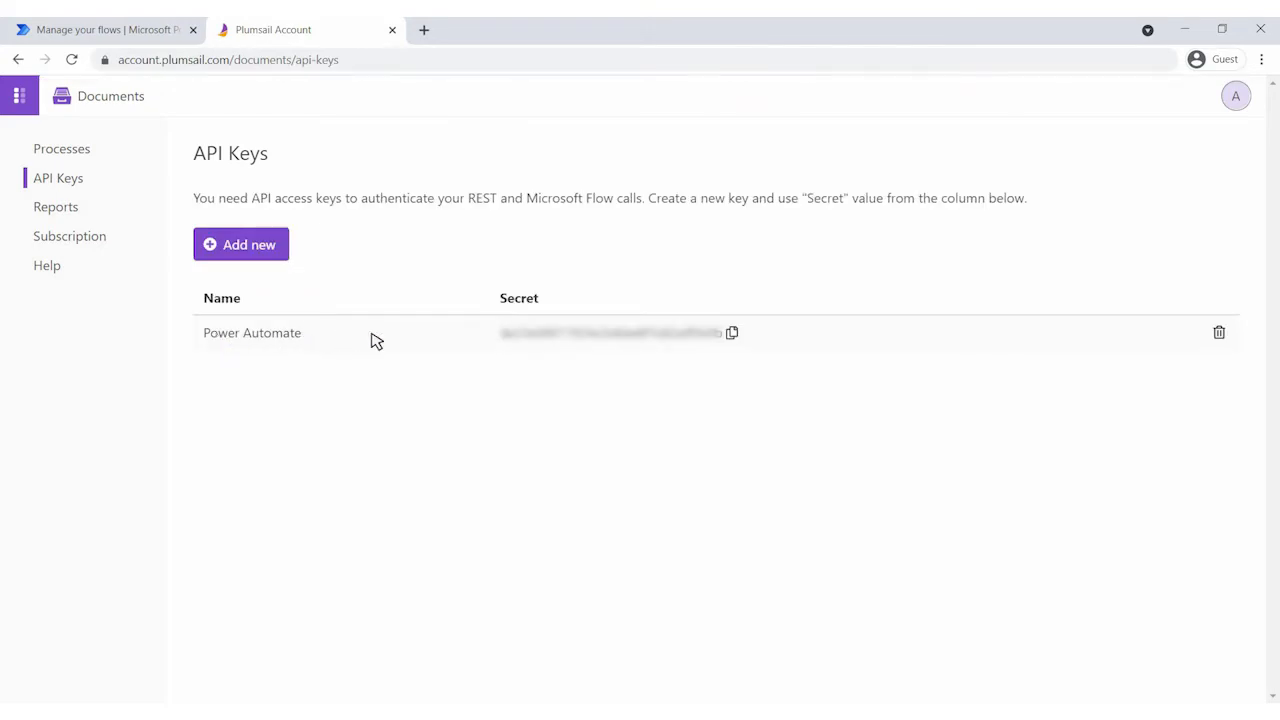
pyautogui.moveTo(736, 336)
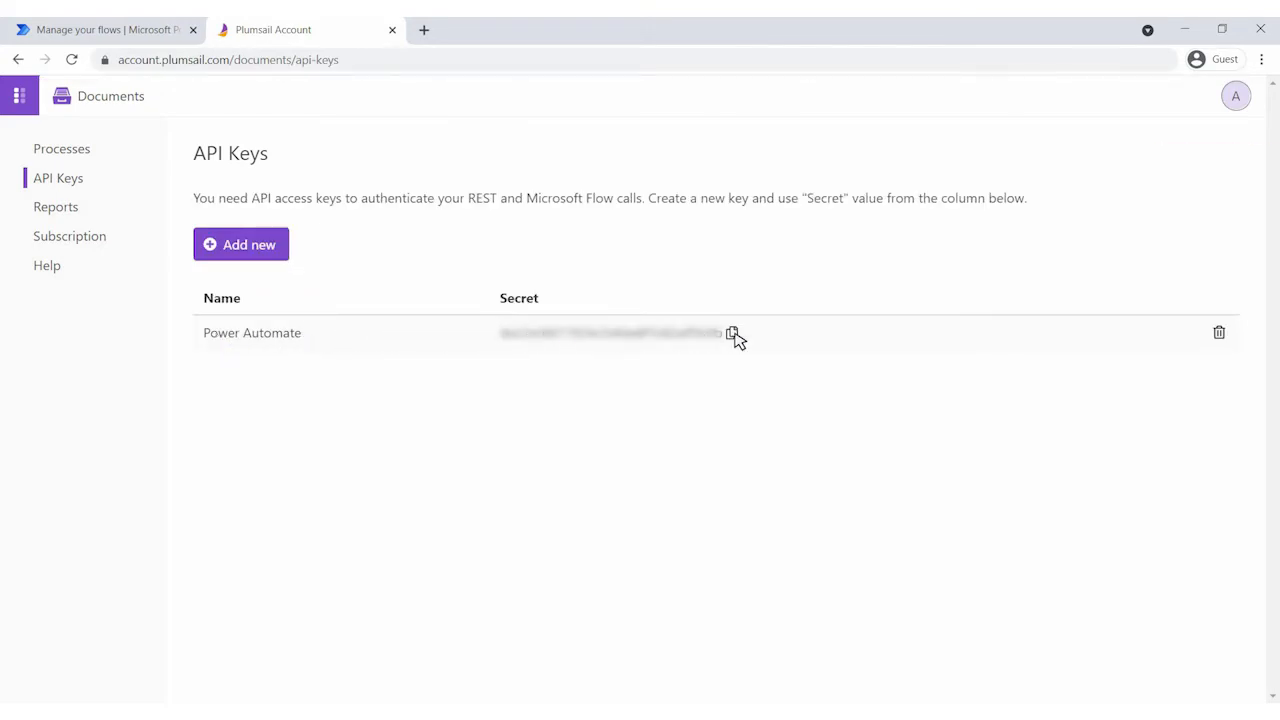
pyautogui.write('Power Automate')
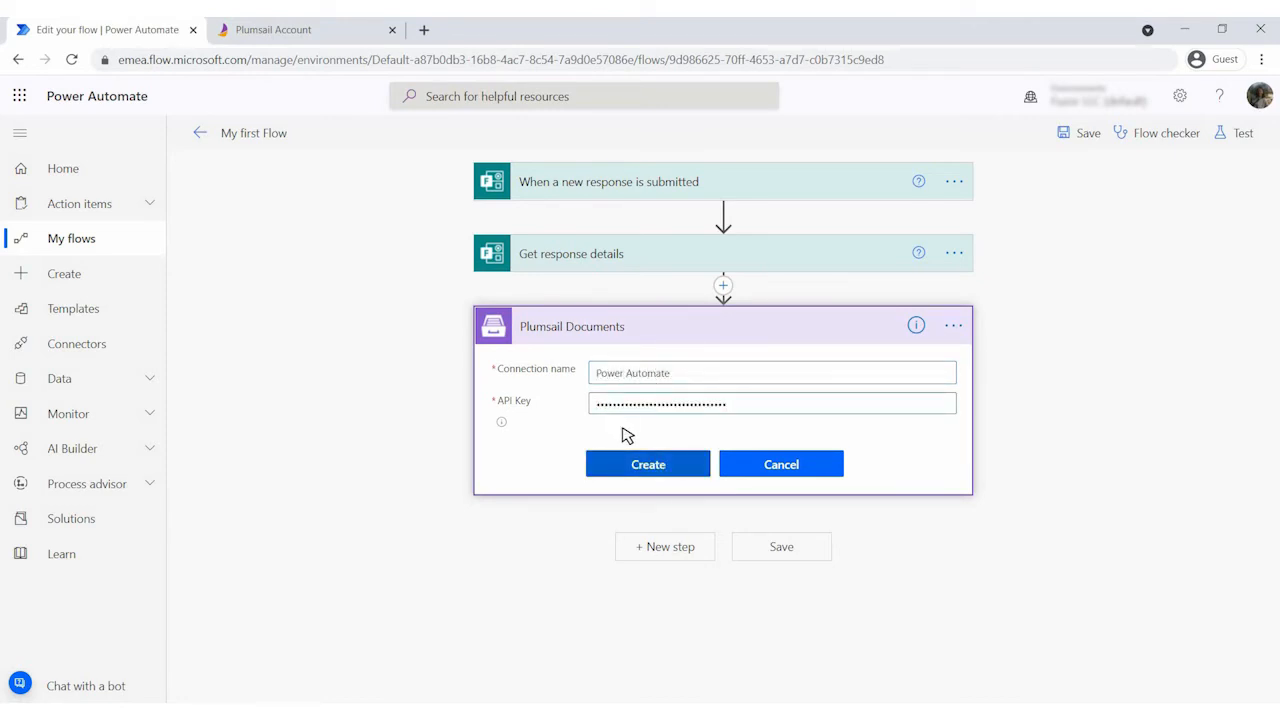
# Step: Create the connection and set Process name to 'Process for Power Automate', then check its template
pyautogui.click(648, 464)
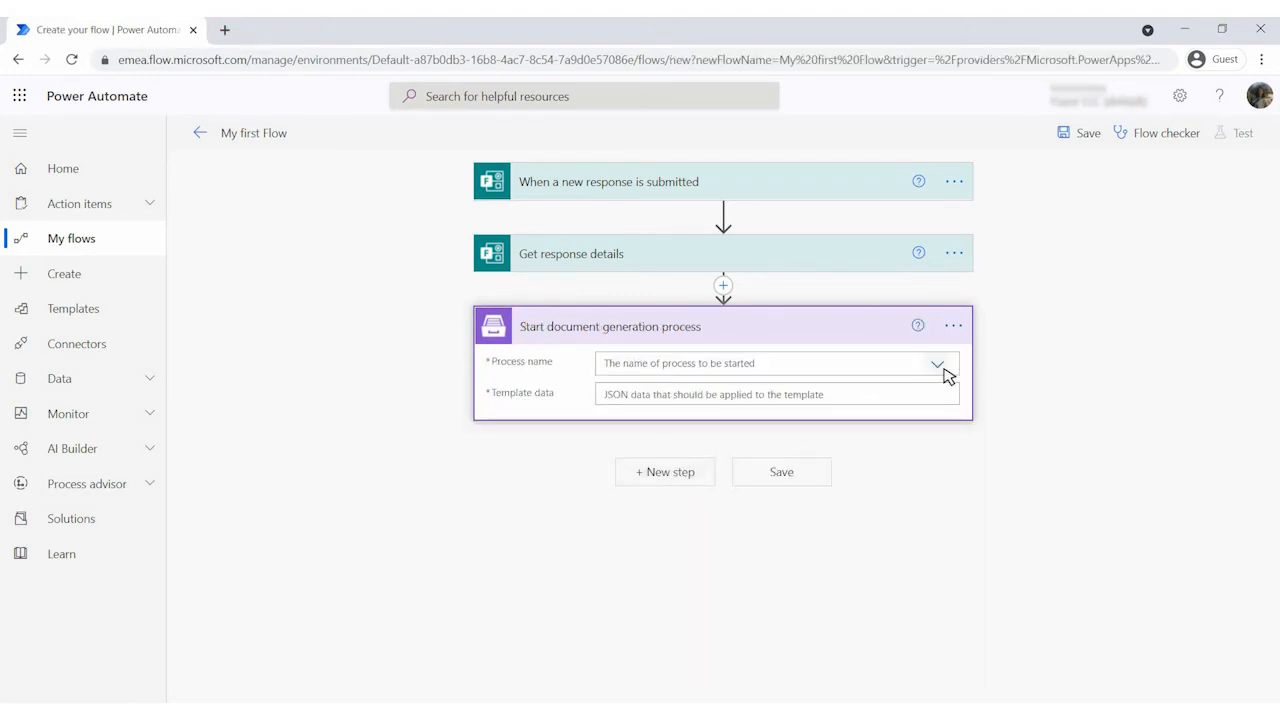
pyautogui.click(936, 364)
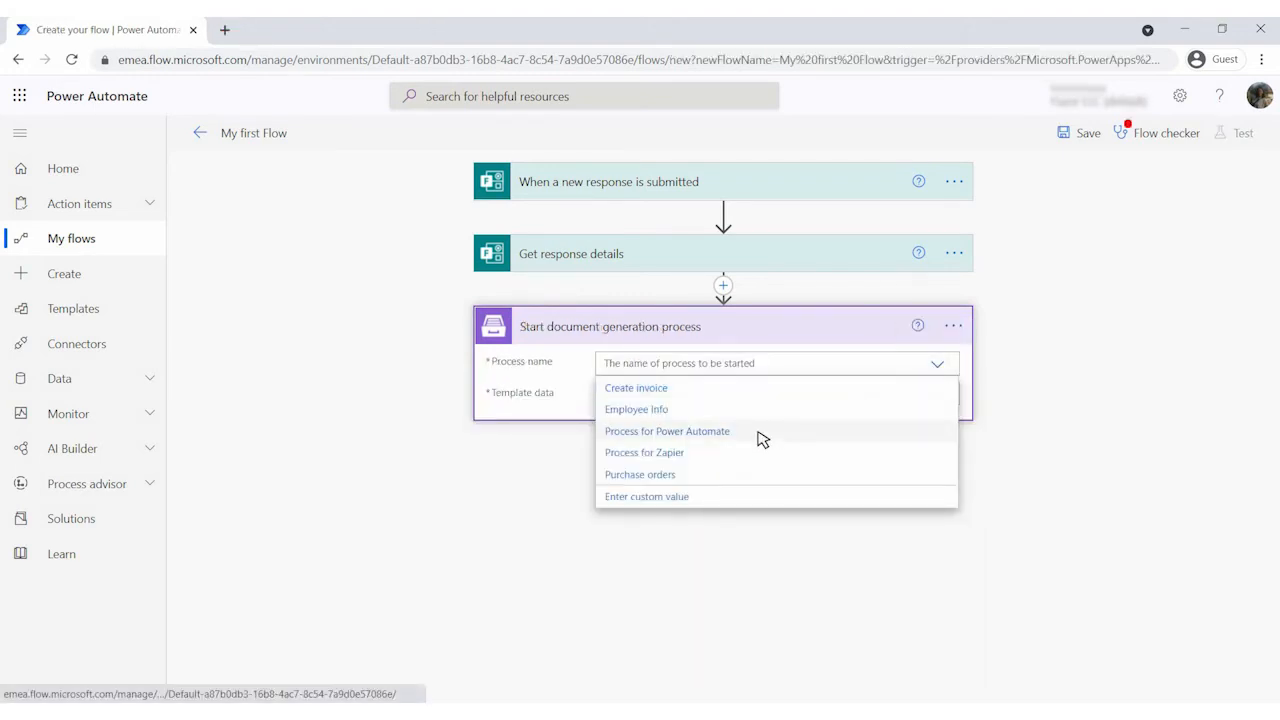
pyautogui.click(668, 432)
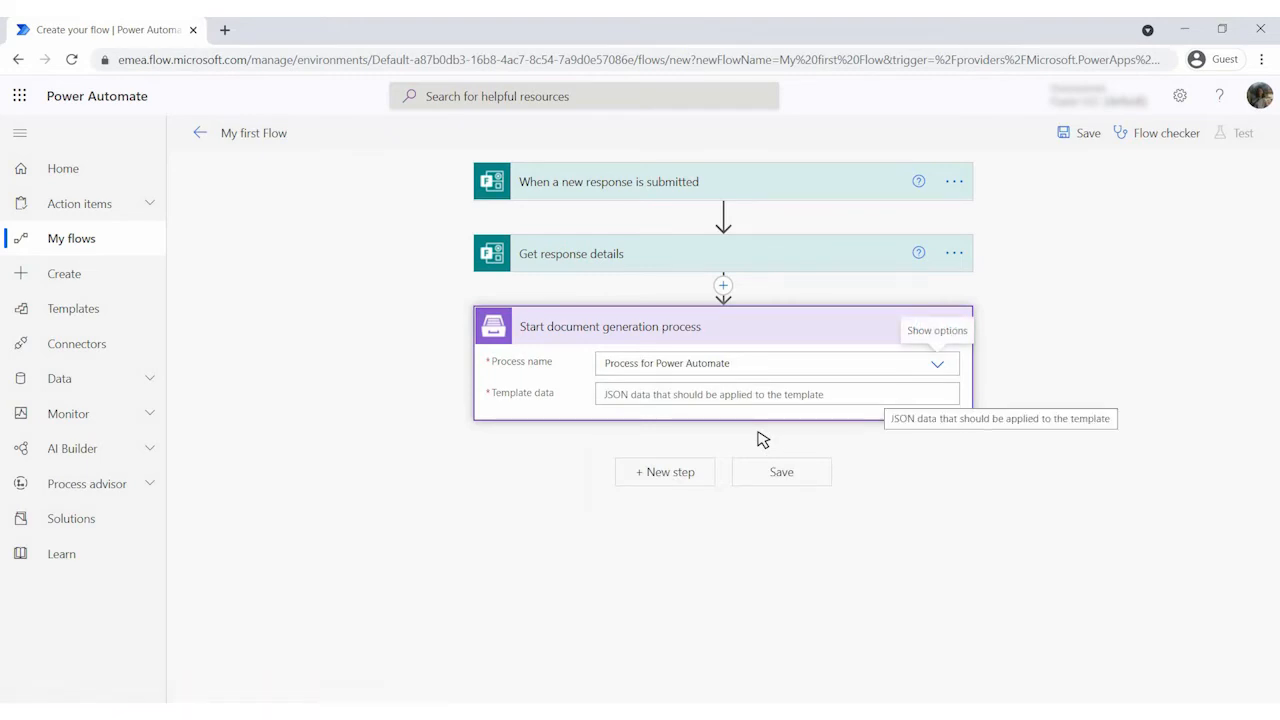
pyautogui.click(770, 394)
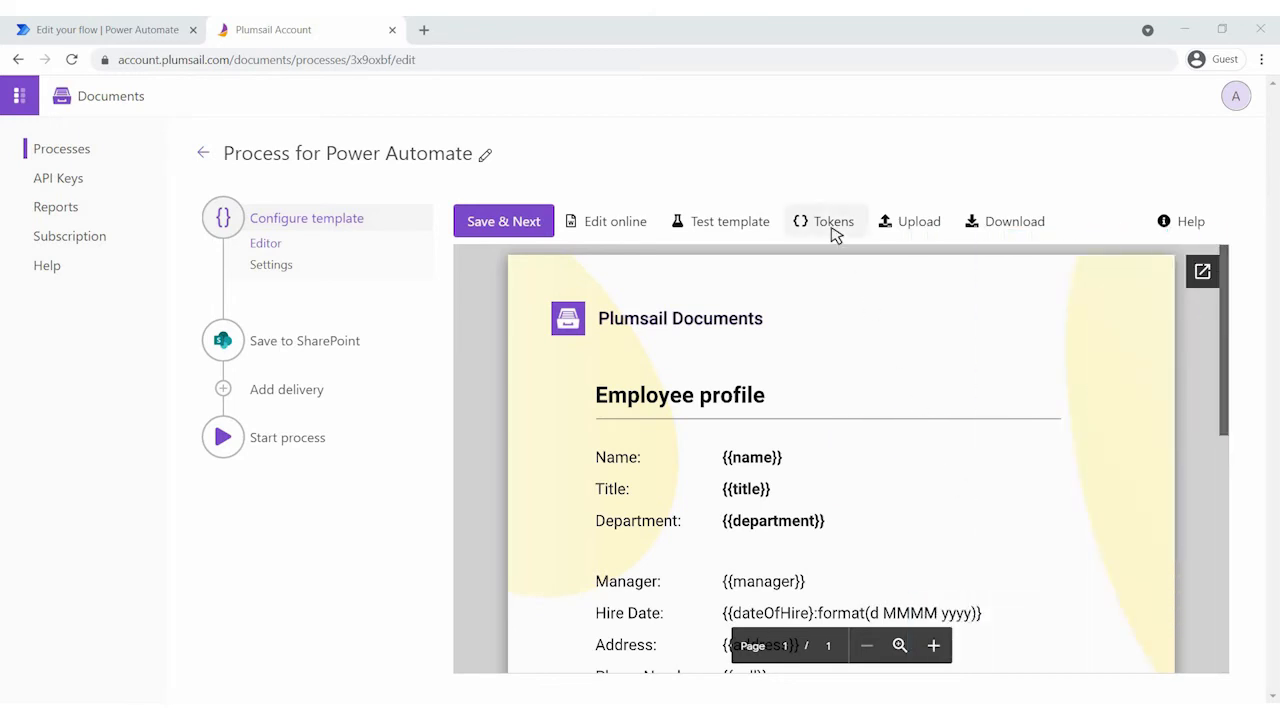
# Step: View the Tokens list of the employee profile template in the Plumsail process editor
pyautogui.click(832, 220)
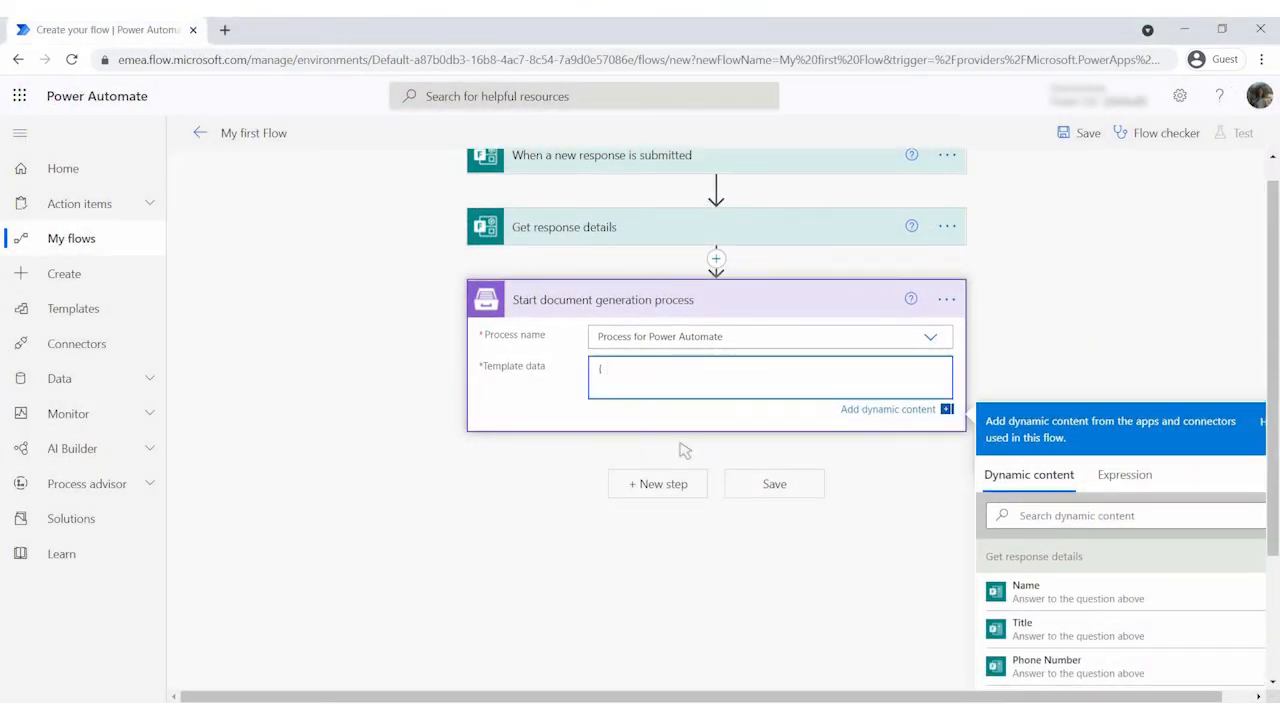
# Step: Write template data JSON with "name" mapped to the form's Name and "title" to Title
pyautogui.write('"name')
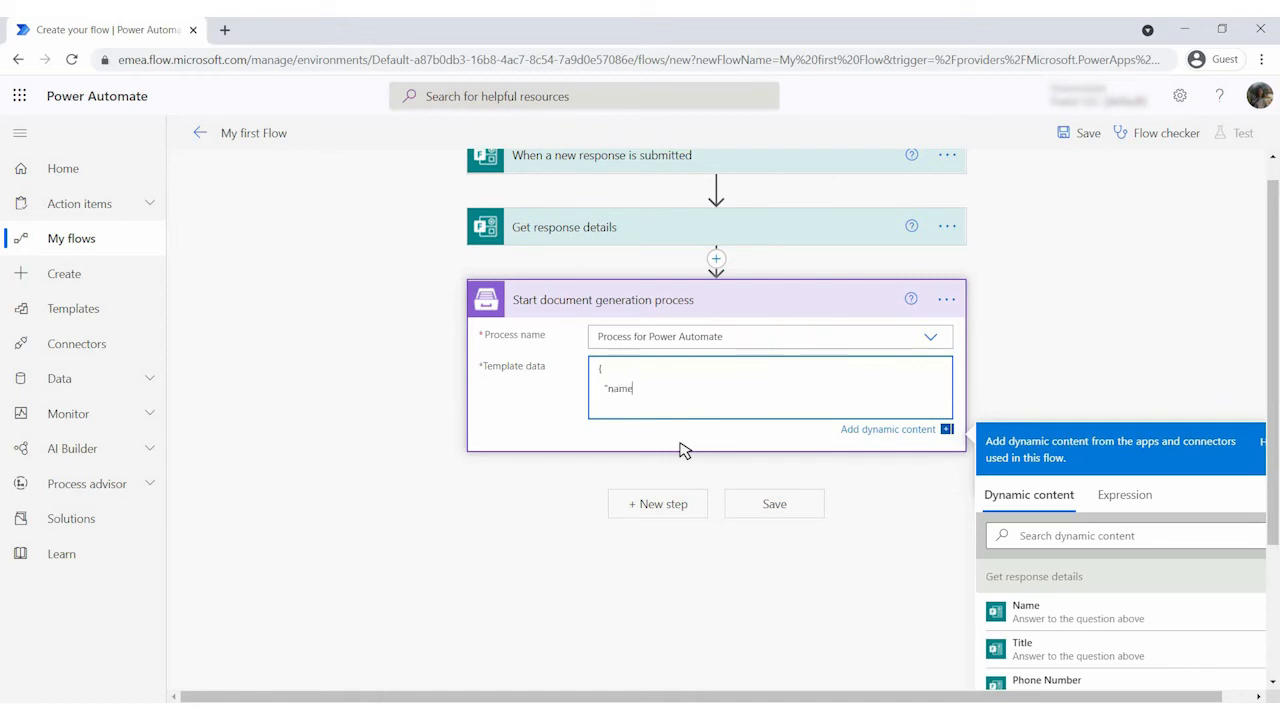
pyautogui.write('": "')
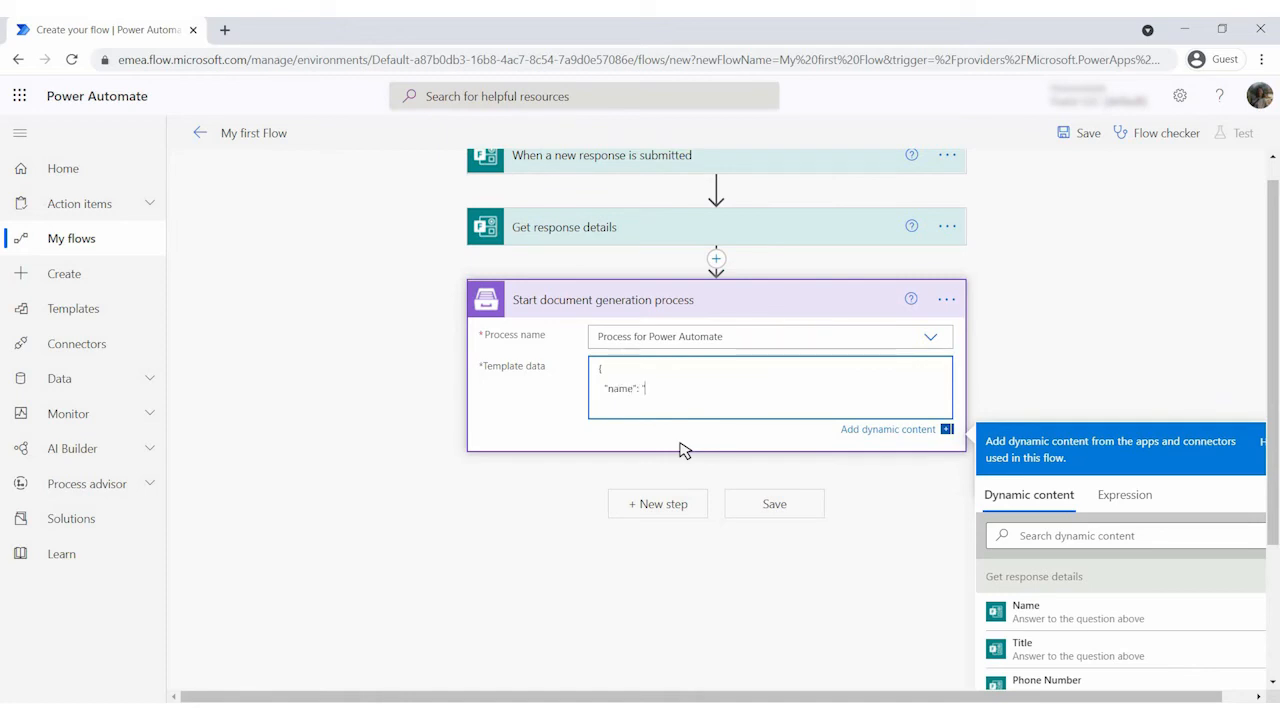
pyautogui.click(1024, 612)
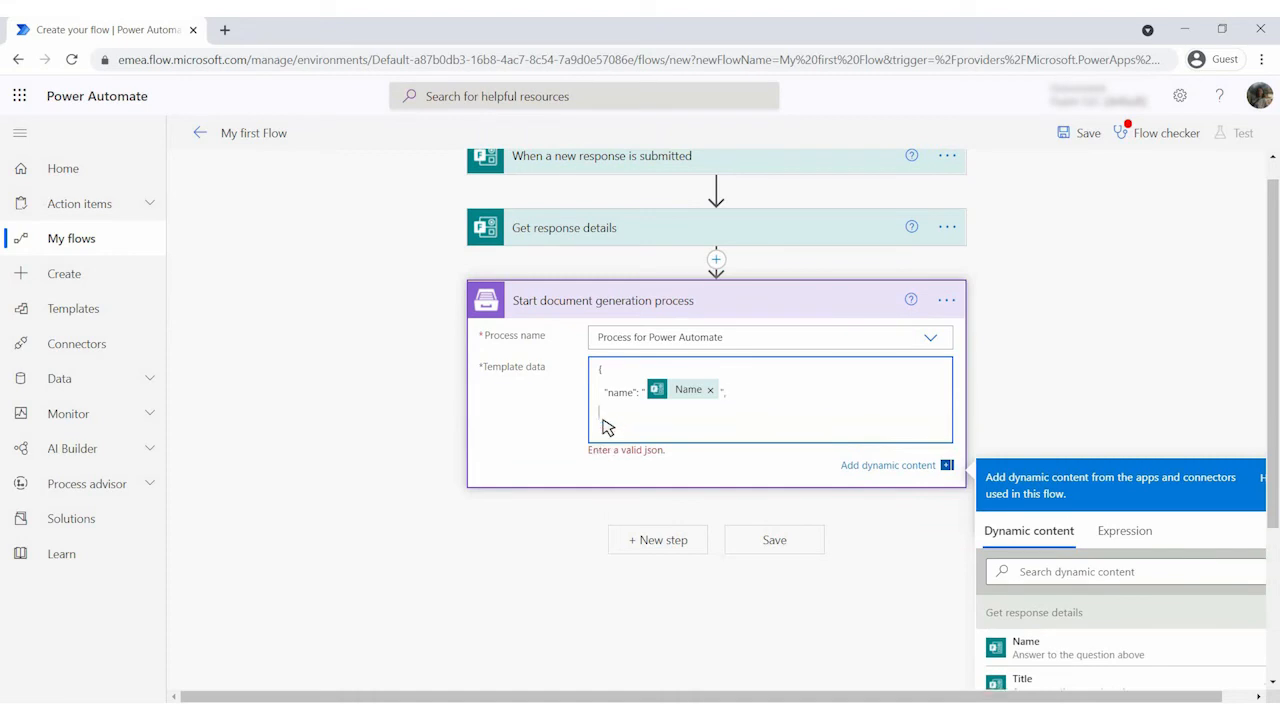
pyautogui.write('"title": "')
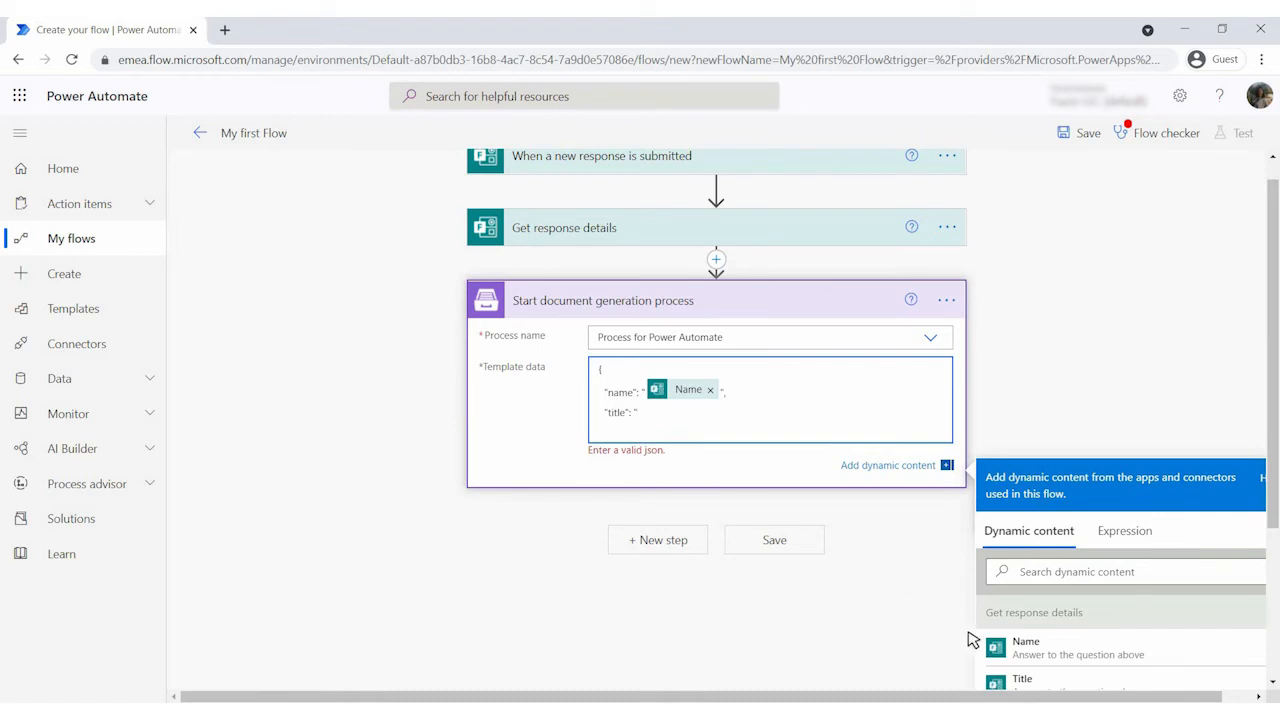
pyautogui.click(1022, 682)
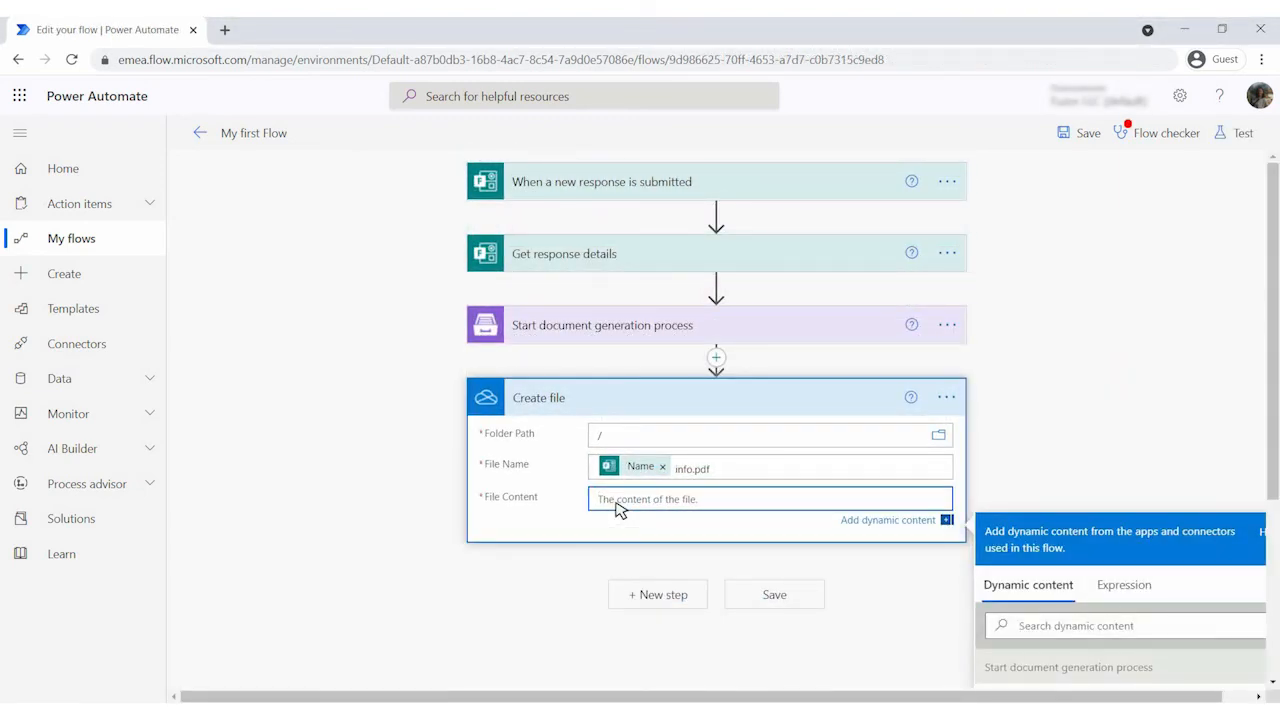
# Step: Set Create file's File Content to the generated Result file and save the flow
pyautogui.scroll(-3)
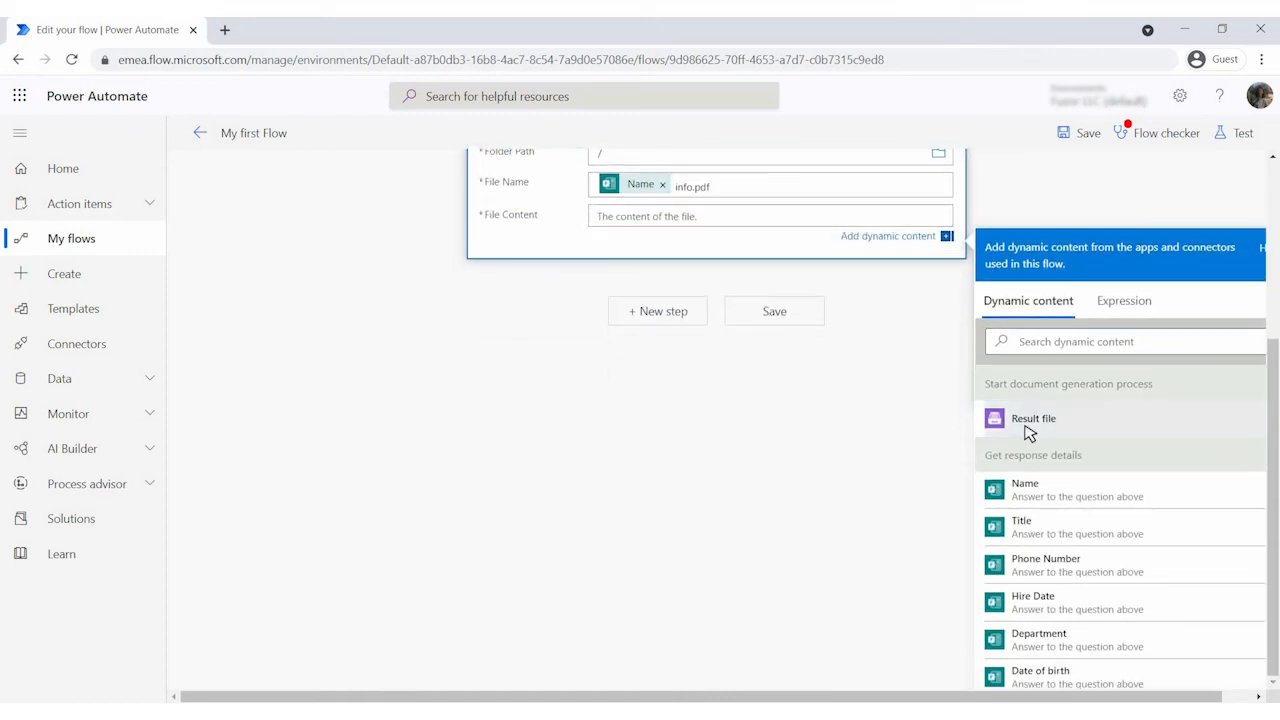
pyautogui.click(1032, 418)
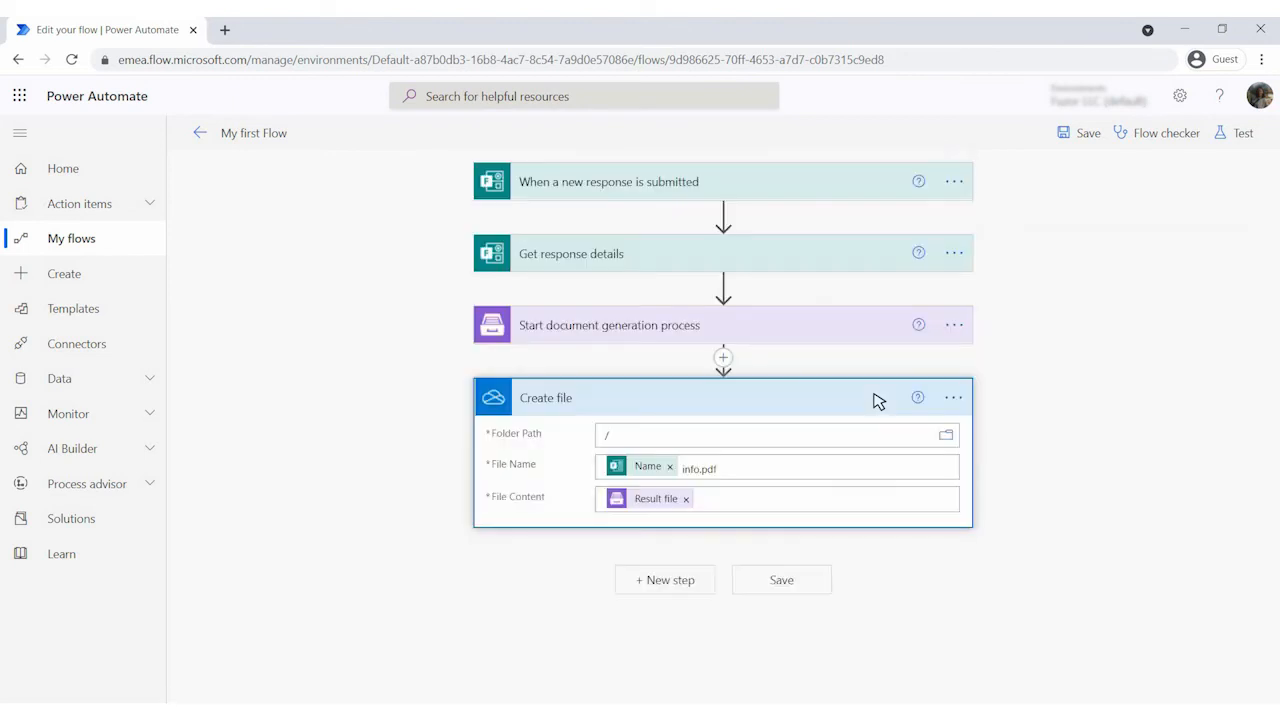
pyautogui.moveTo(780, 600)
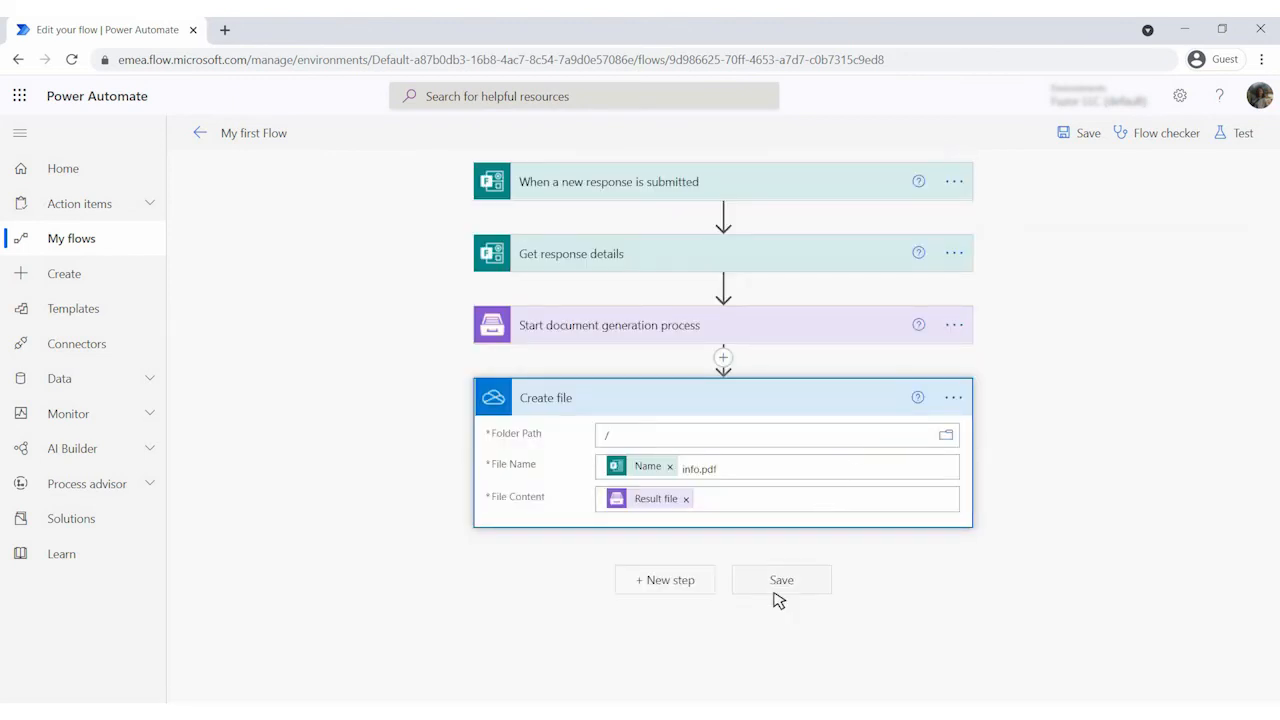
pyautogui.click(780, 580)
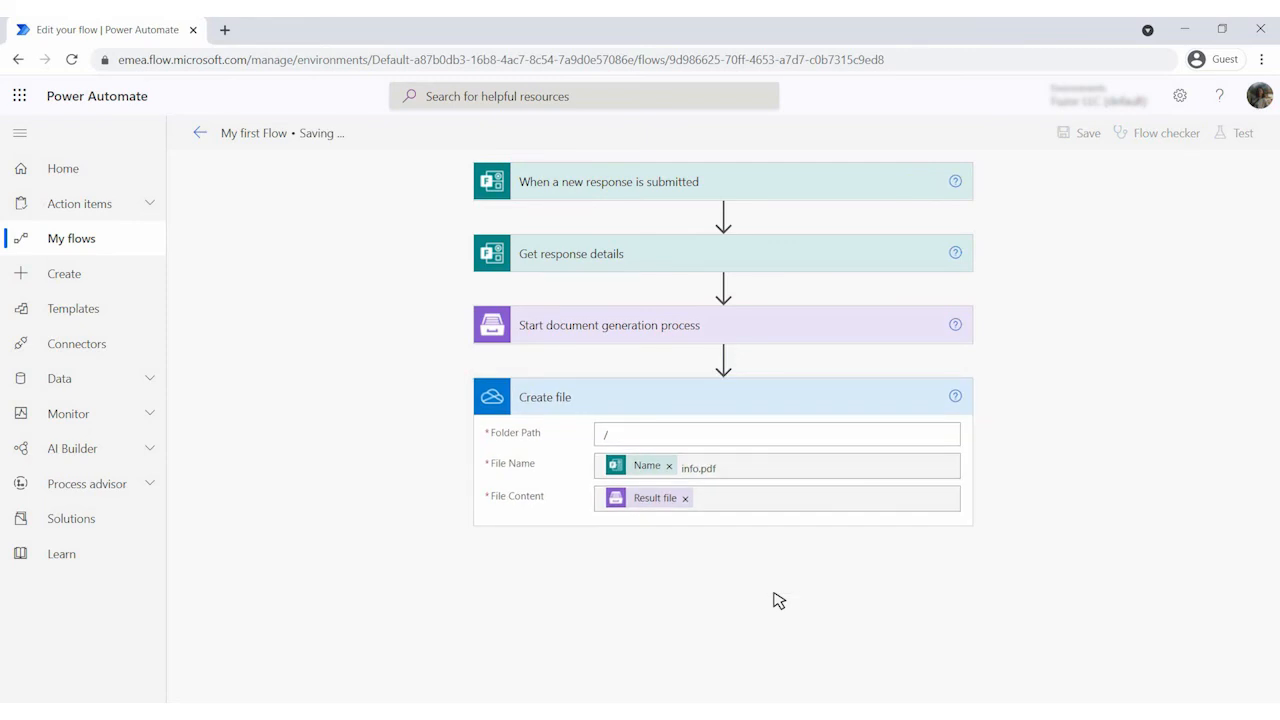
# Step: Start a manual test run of the flow
pyautogui.click(1088, 132)
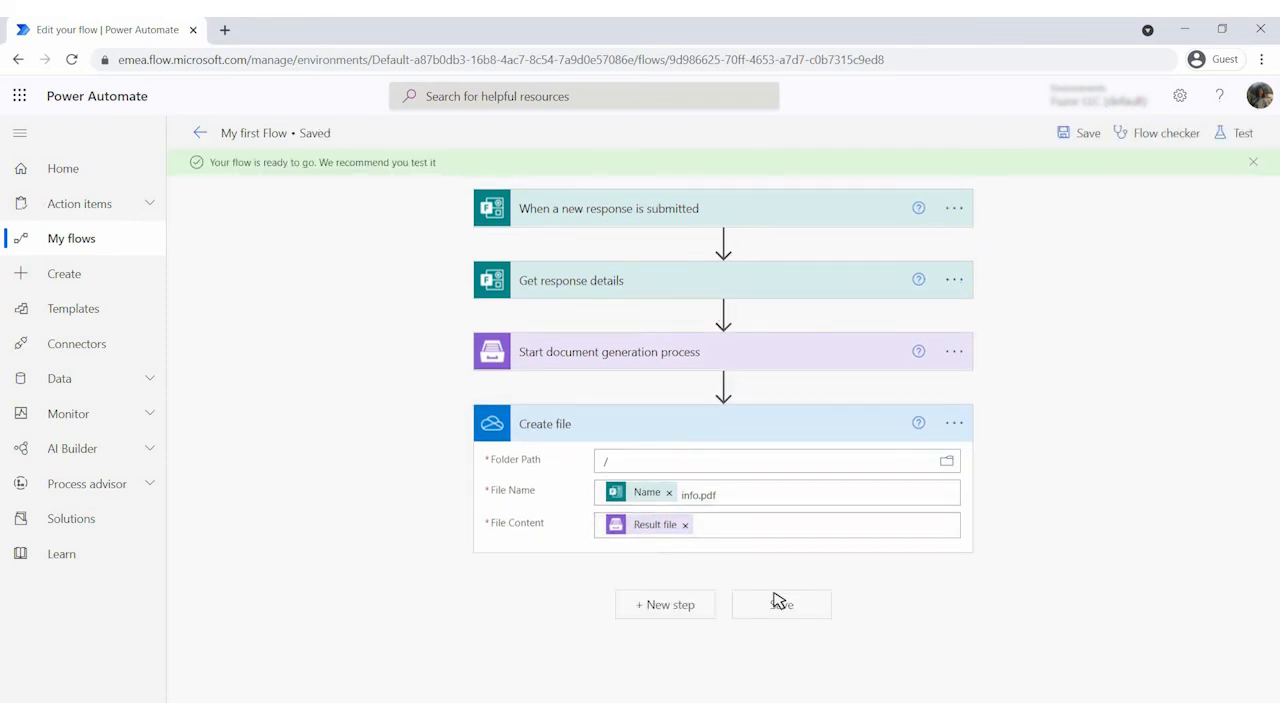
pyautogui.click(1242, 132)
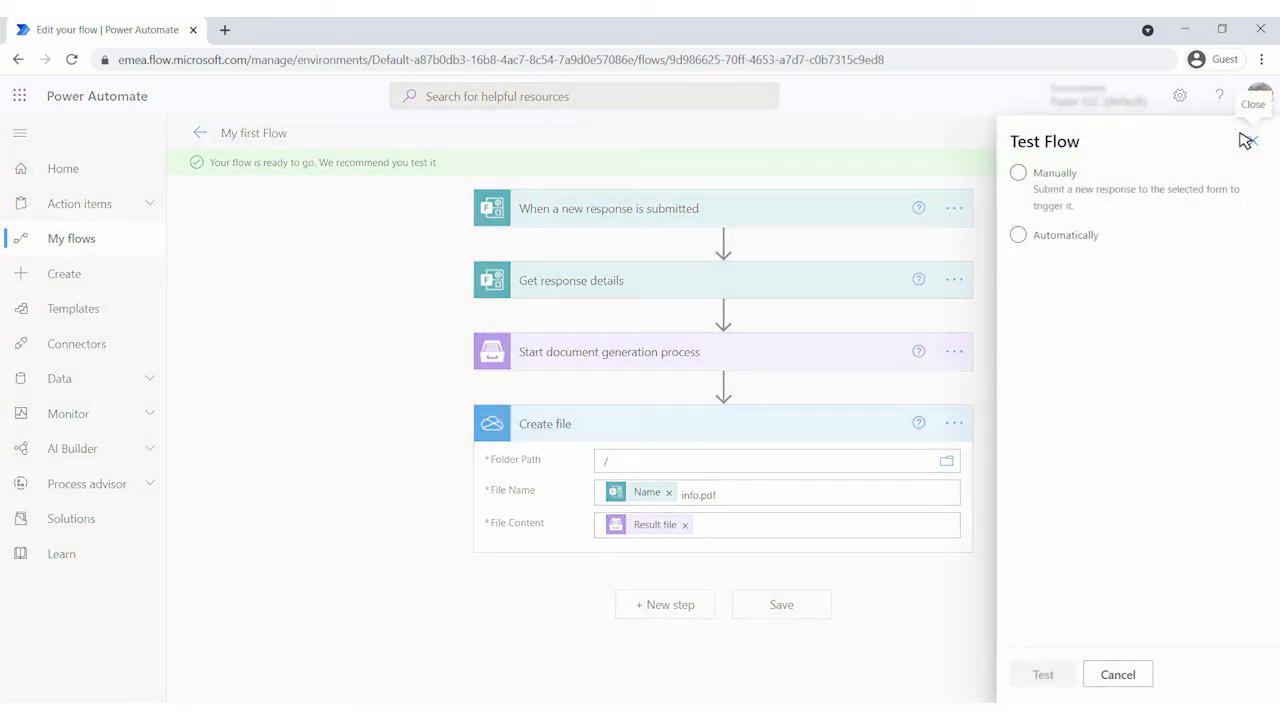
pyautogui.click(1018, 172)
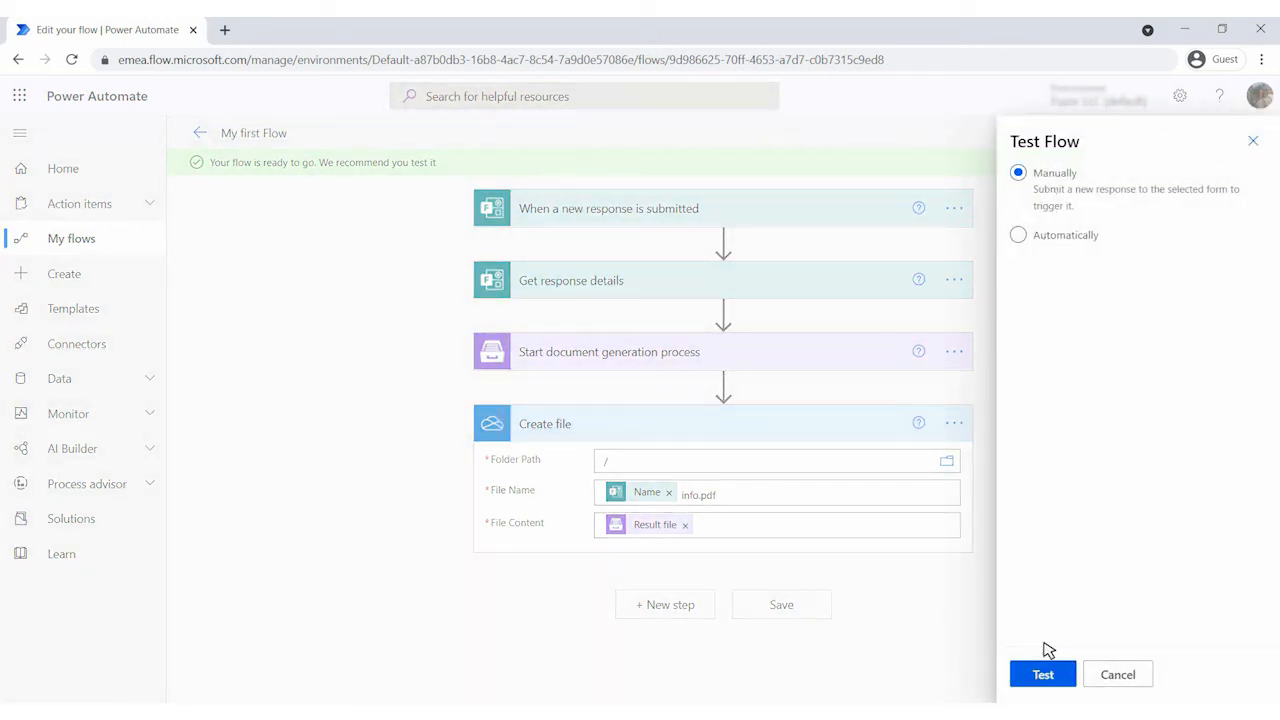
pyautogui.click(1042, 674)
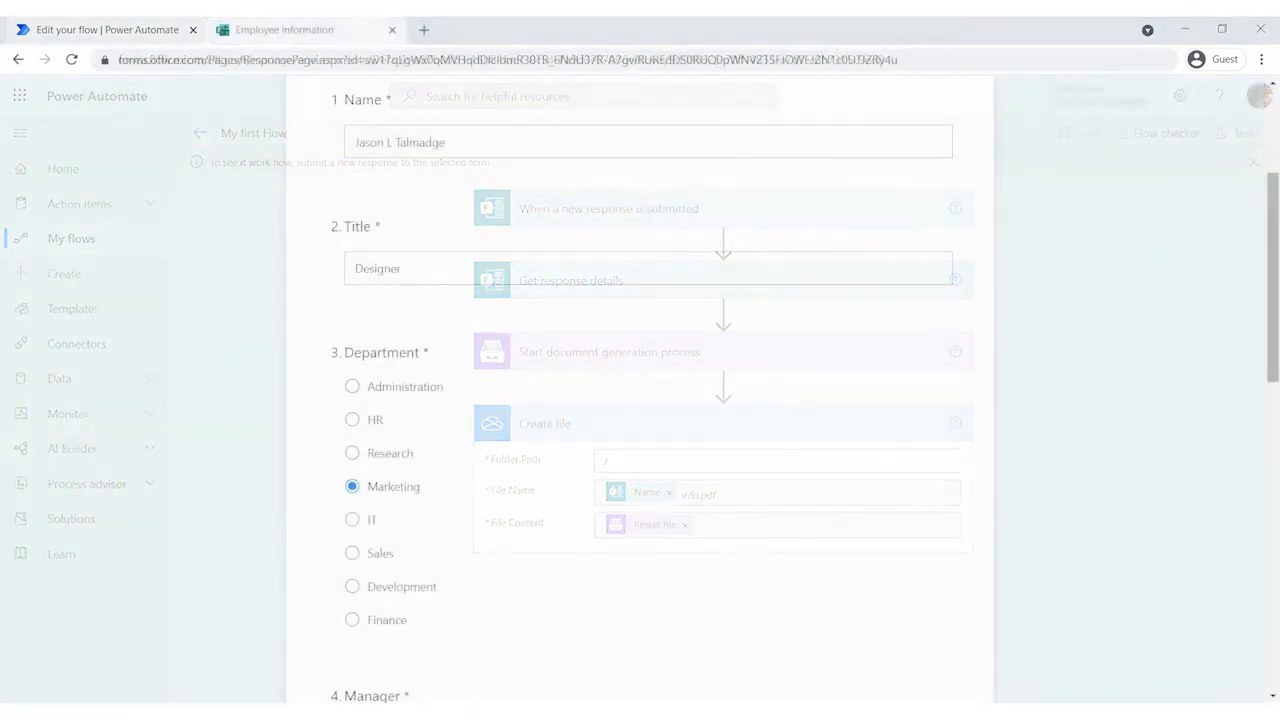
# Step: Submit the filled-in Employee Information form response to trigger the flow
pyautogui.scroll(-3)
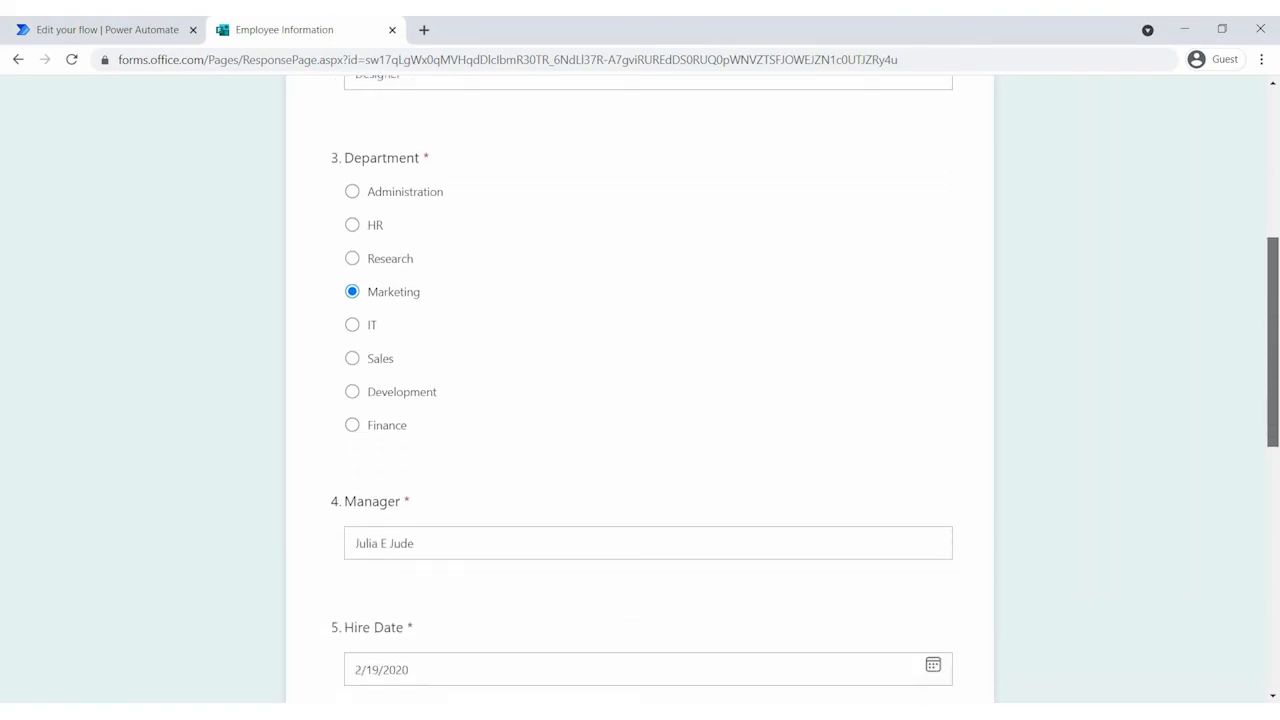
pyautogui.scroll(-3)
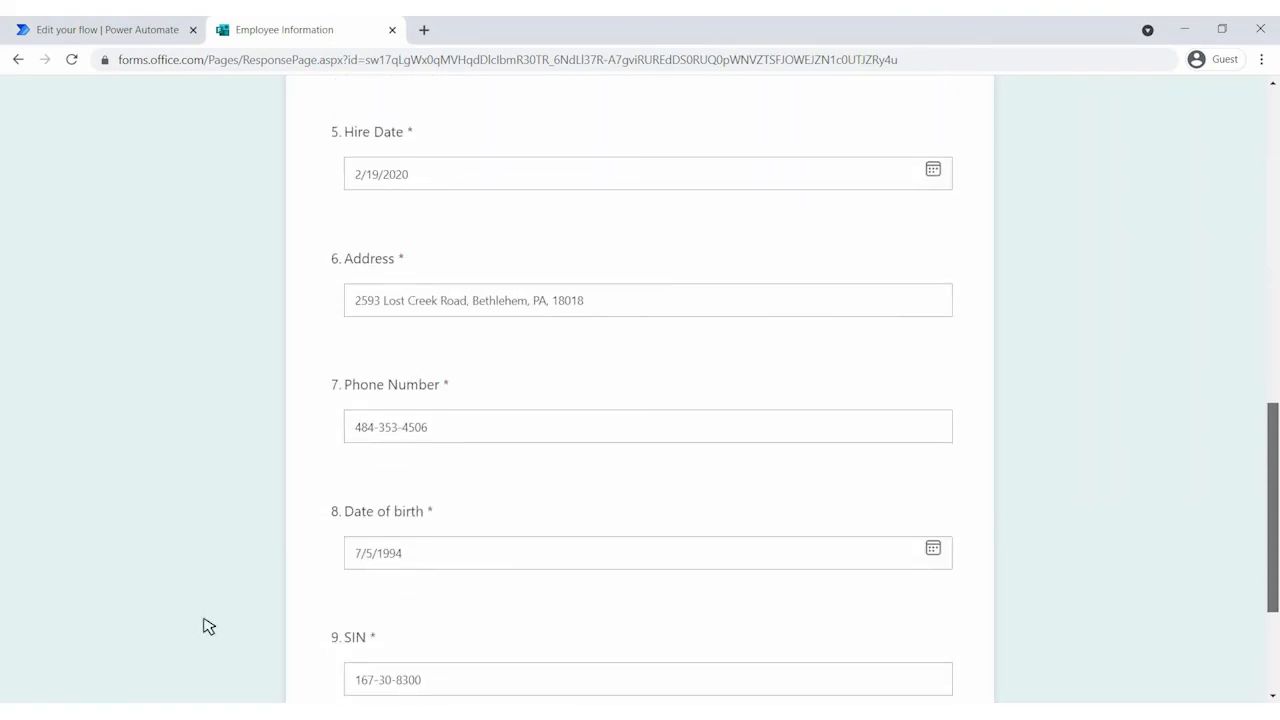
pyautogui.scroll(-3)
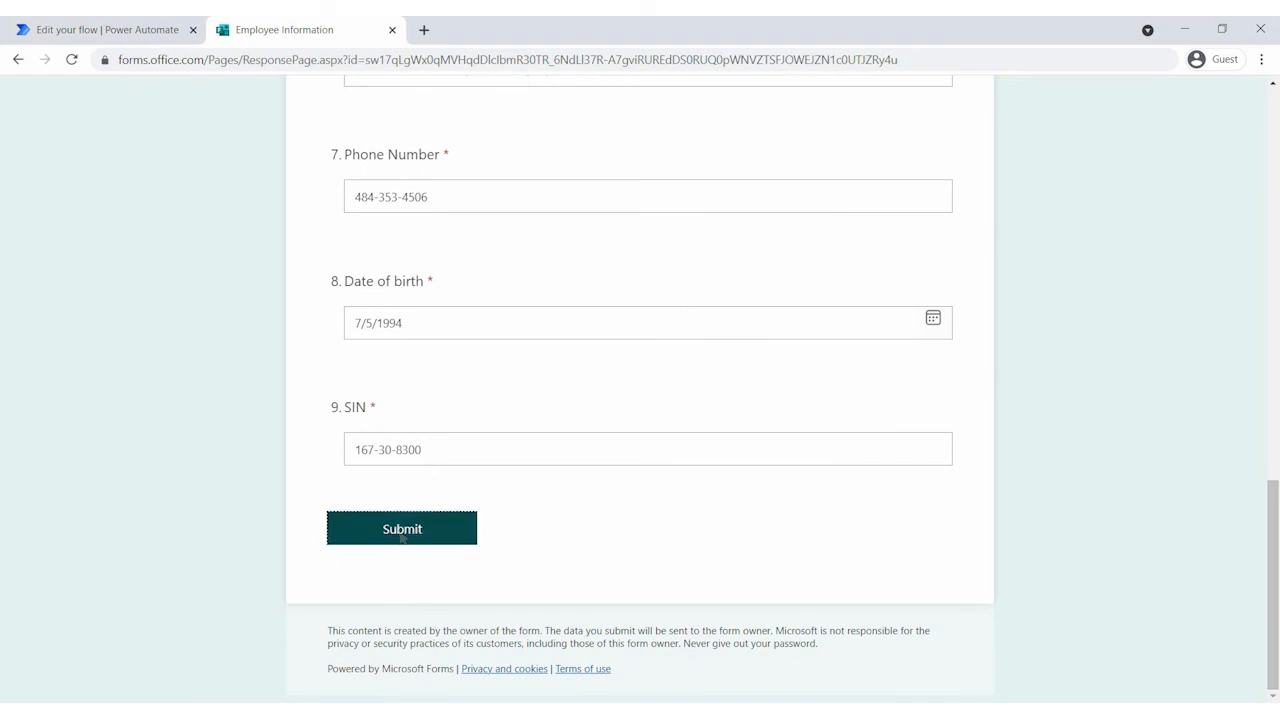
pyautogui.click(400, 528)
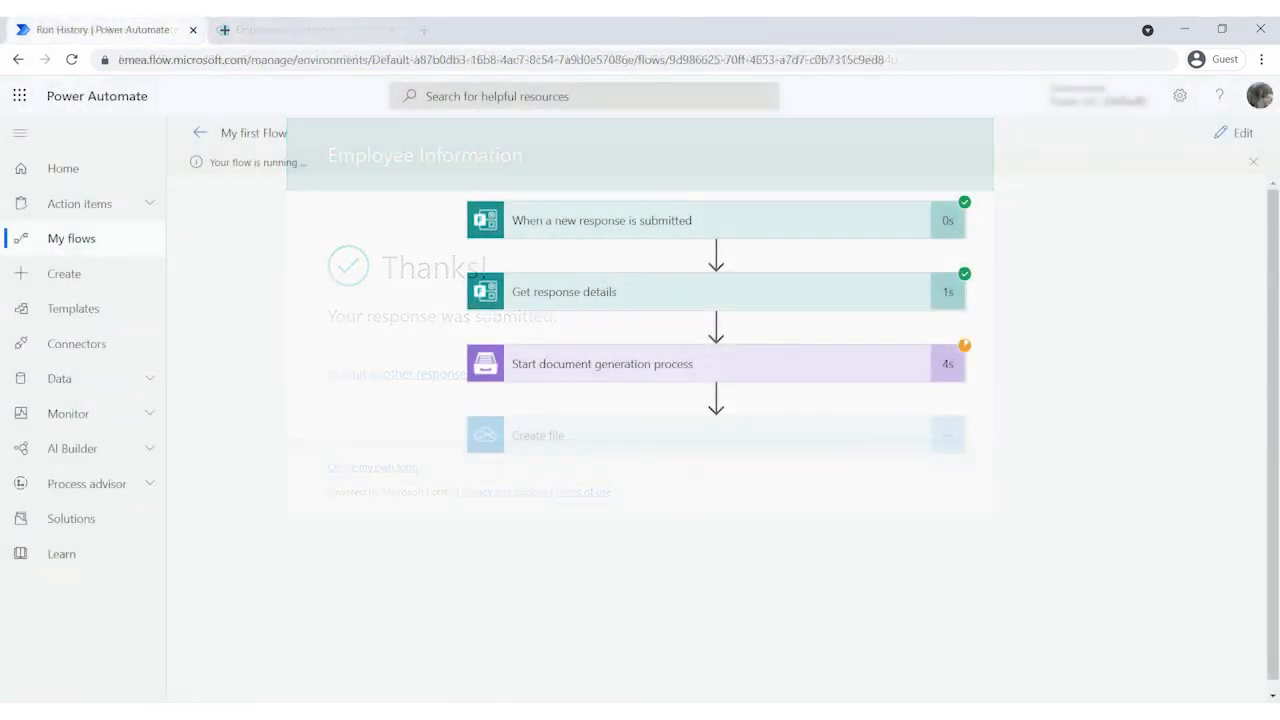